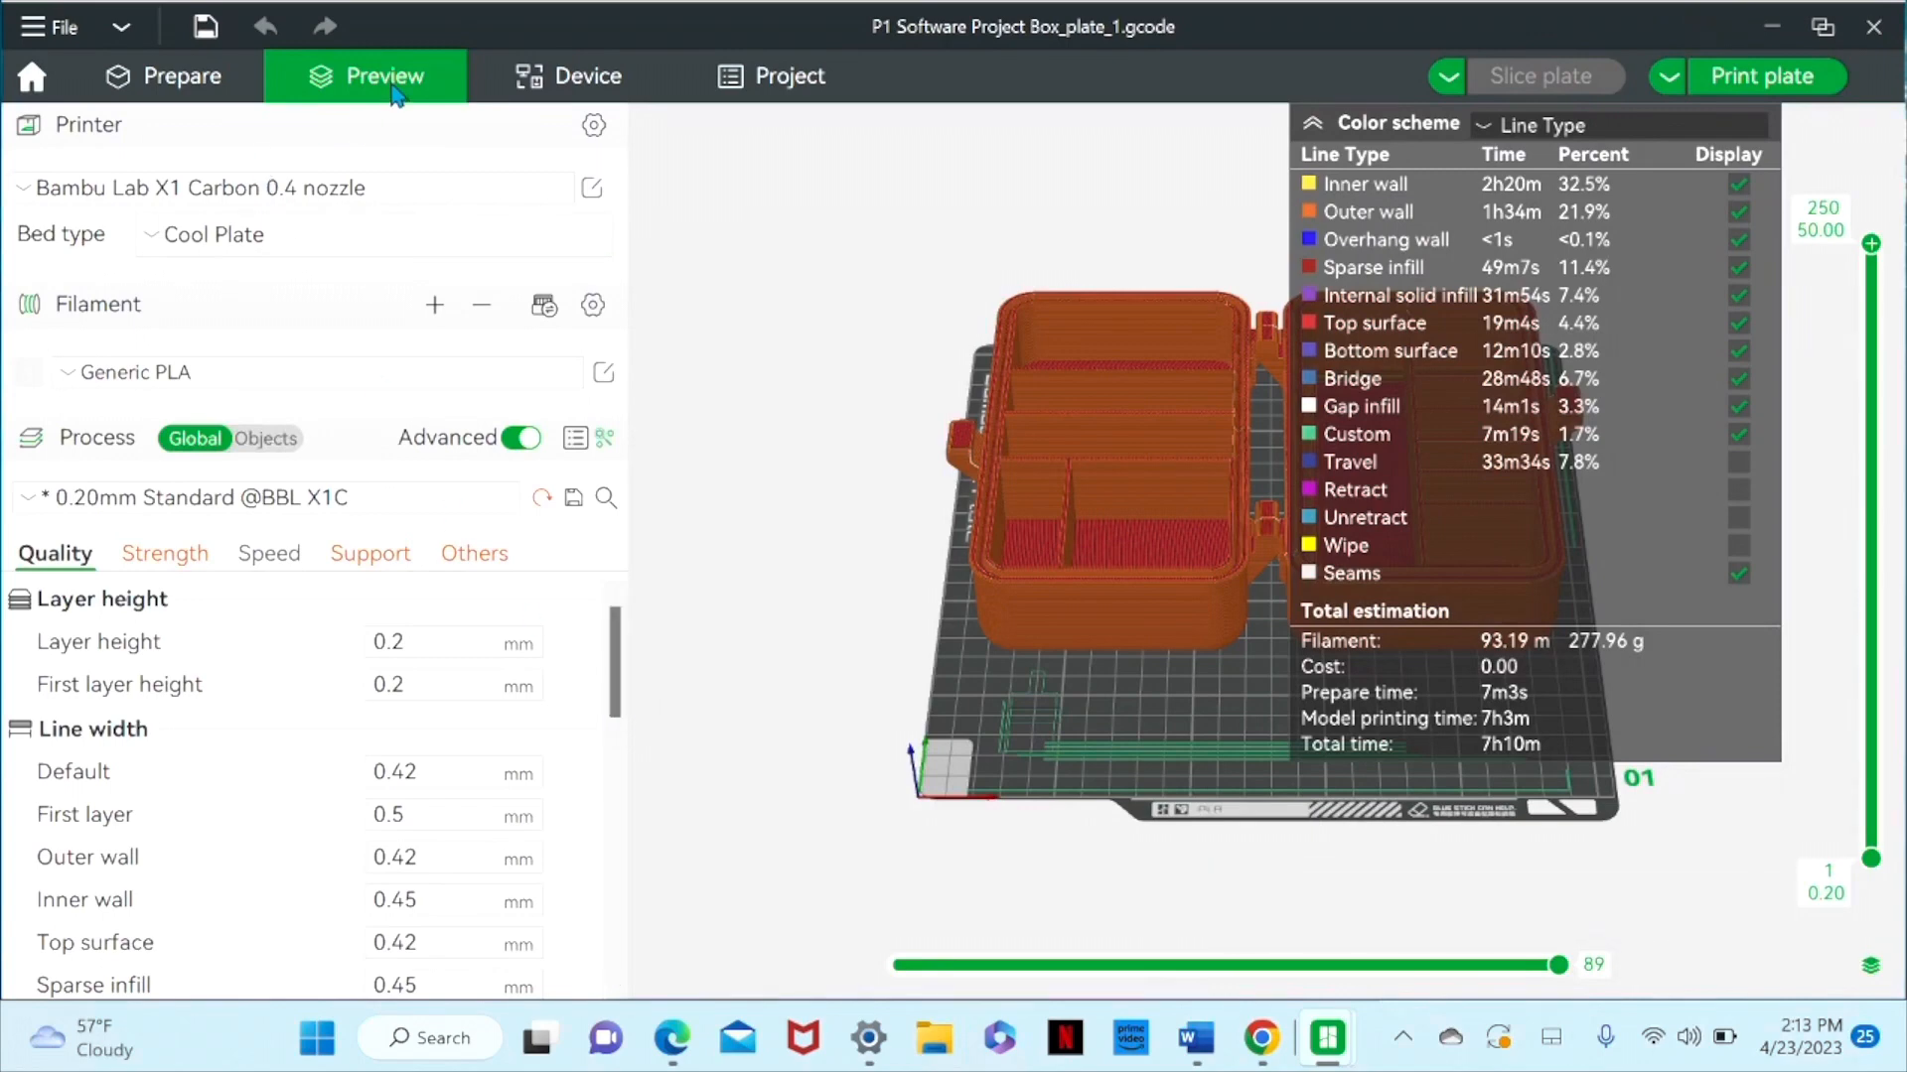
pyautogui.moveTo(743, 558)
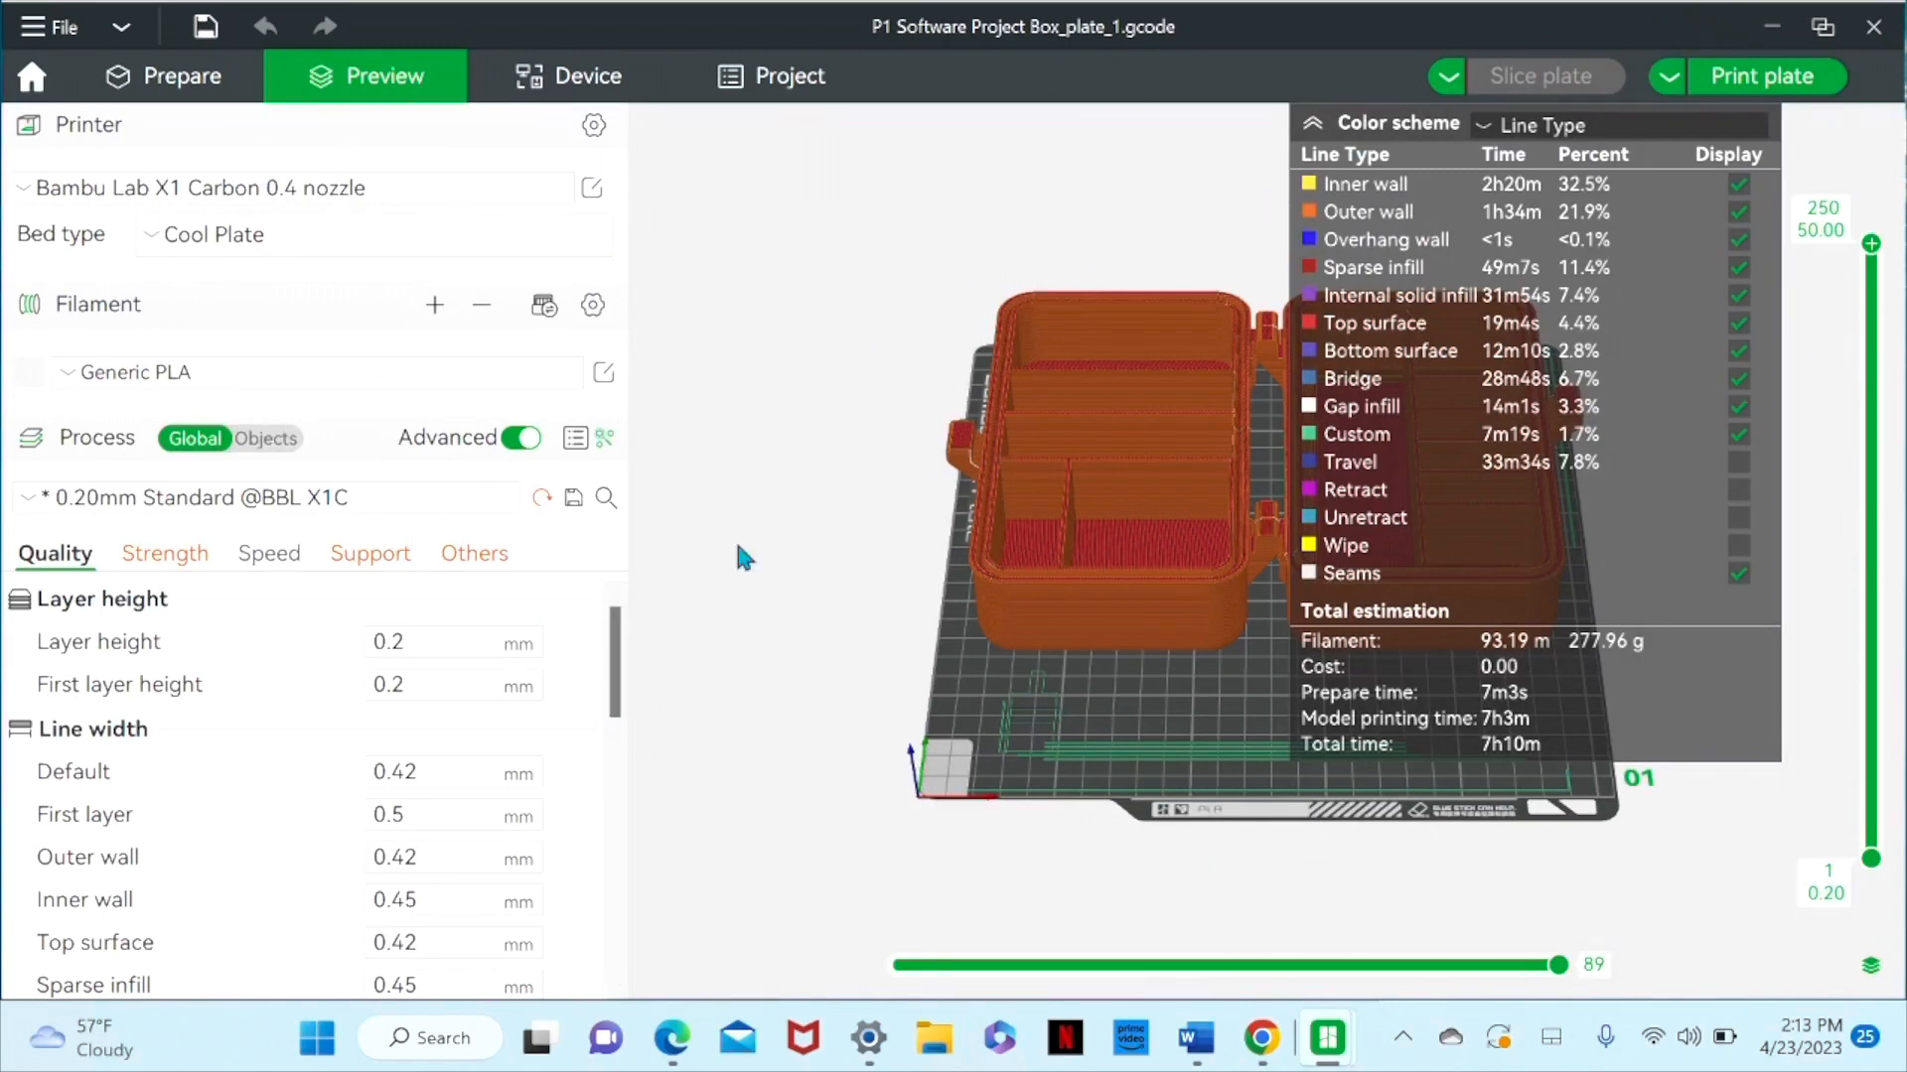
pyautogui.moveTo(1007, 622)
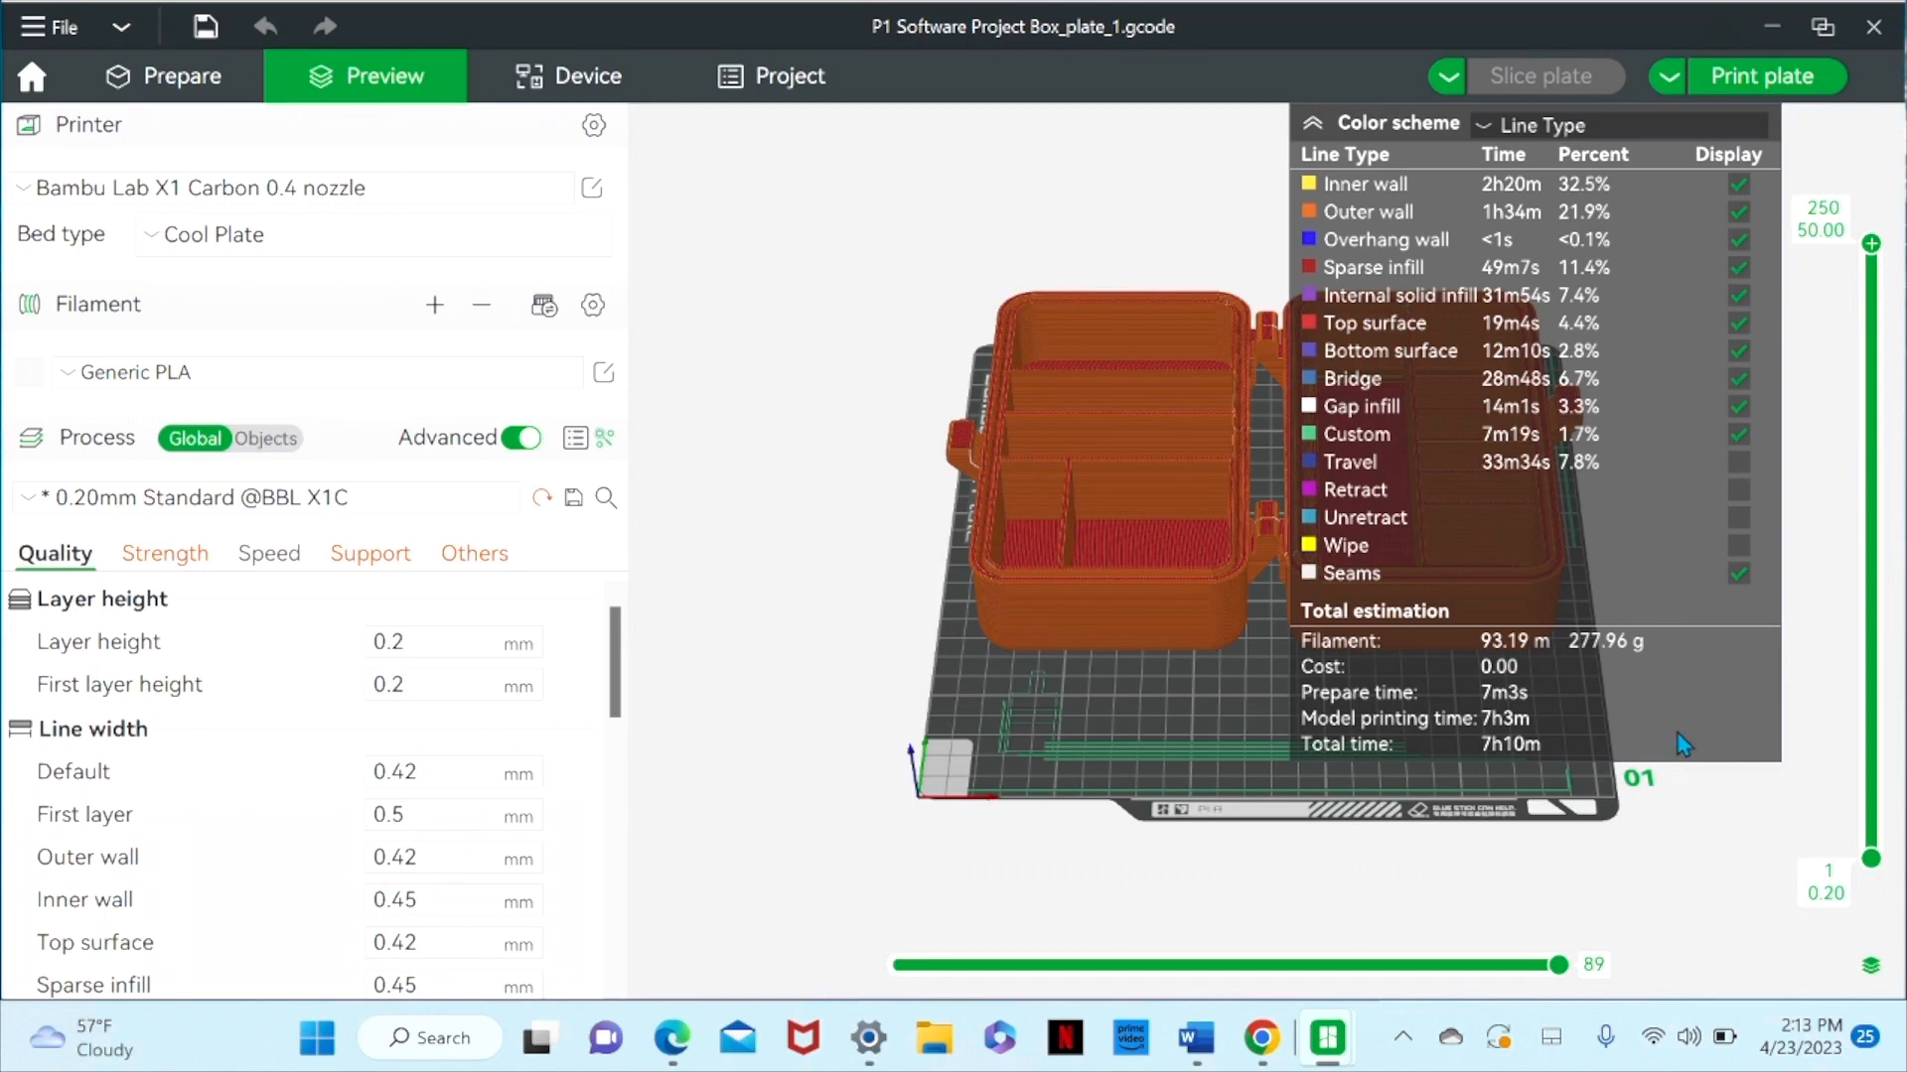
pyautogui.moveTo(1517, 711)
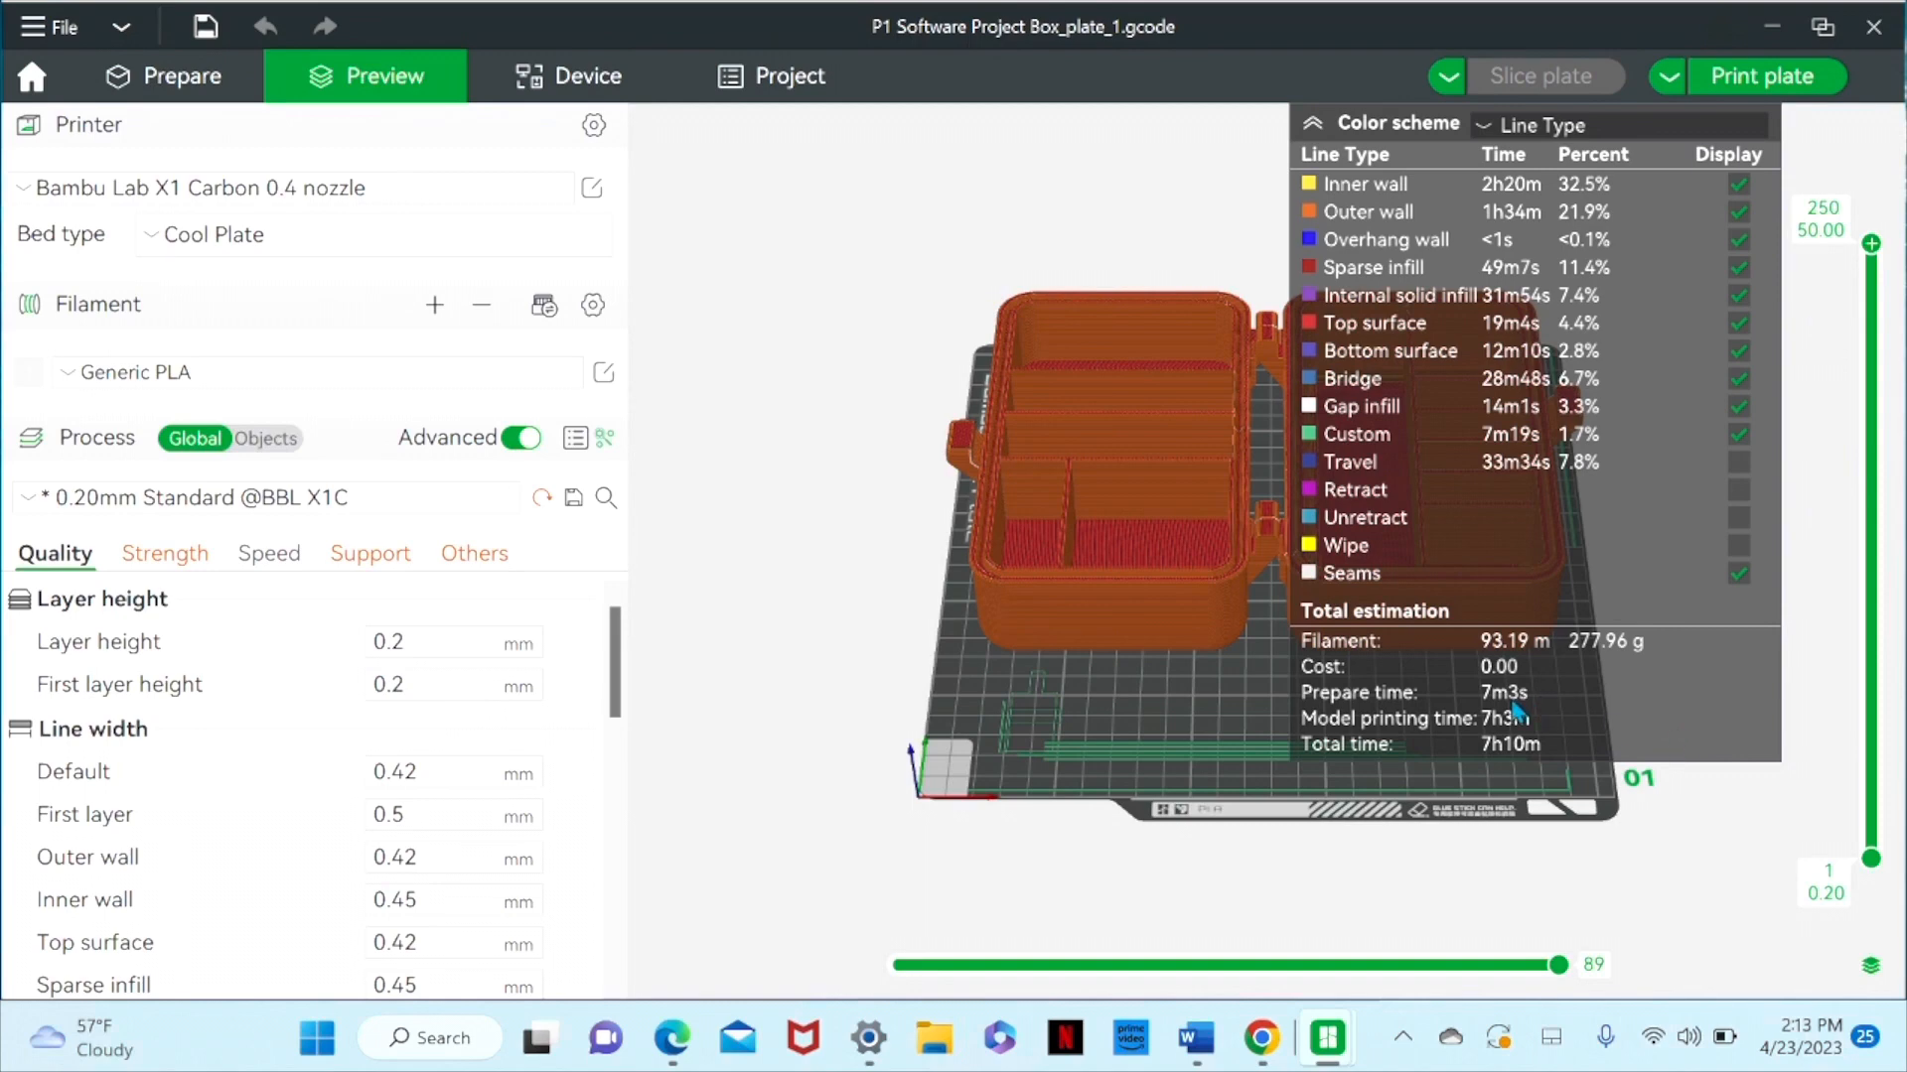
pyautogui.moveTo(588, 76)
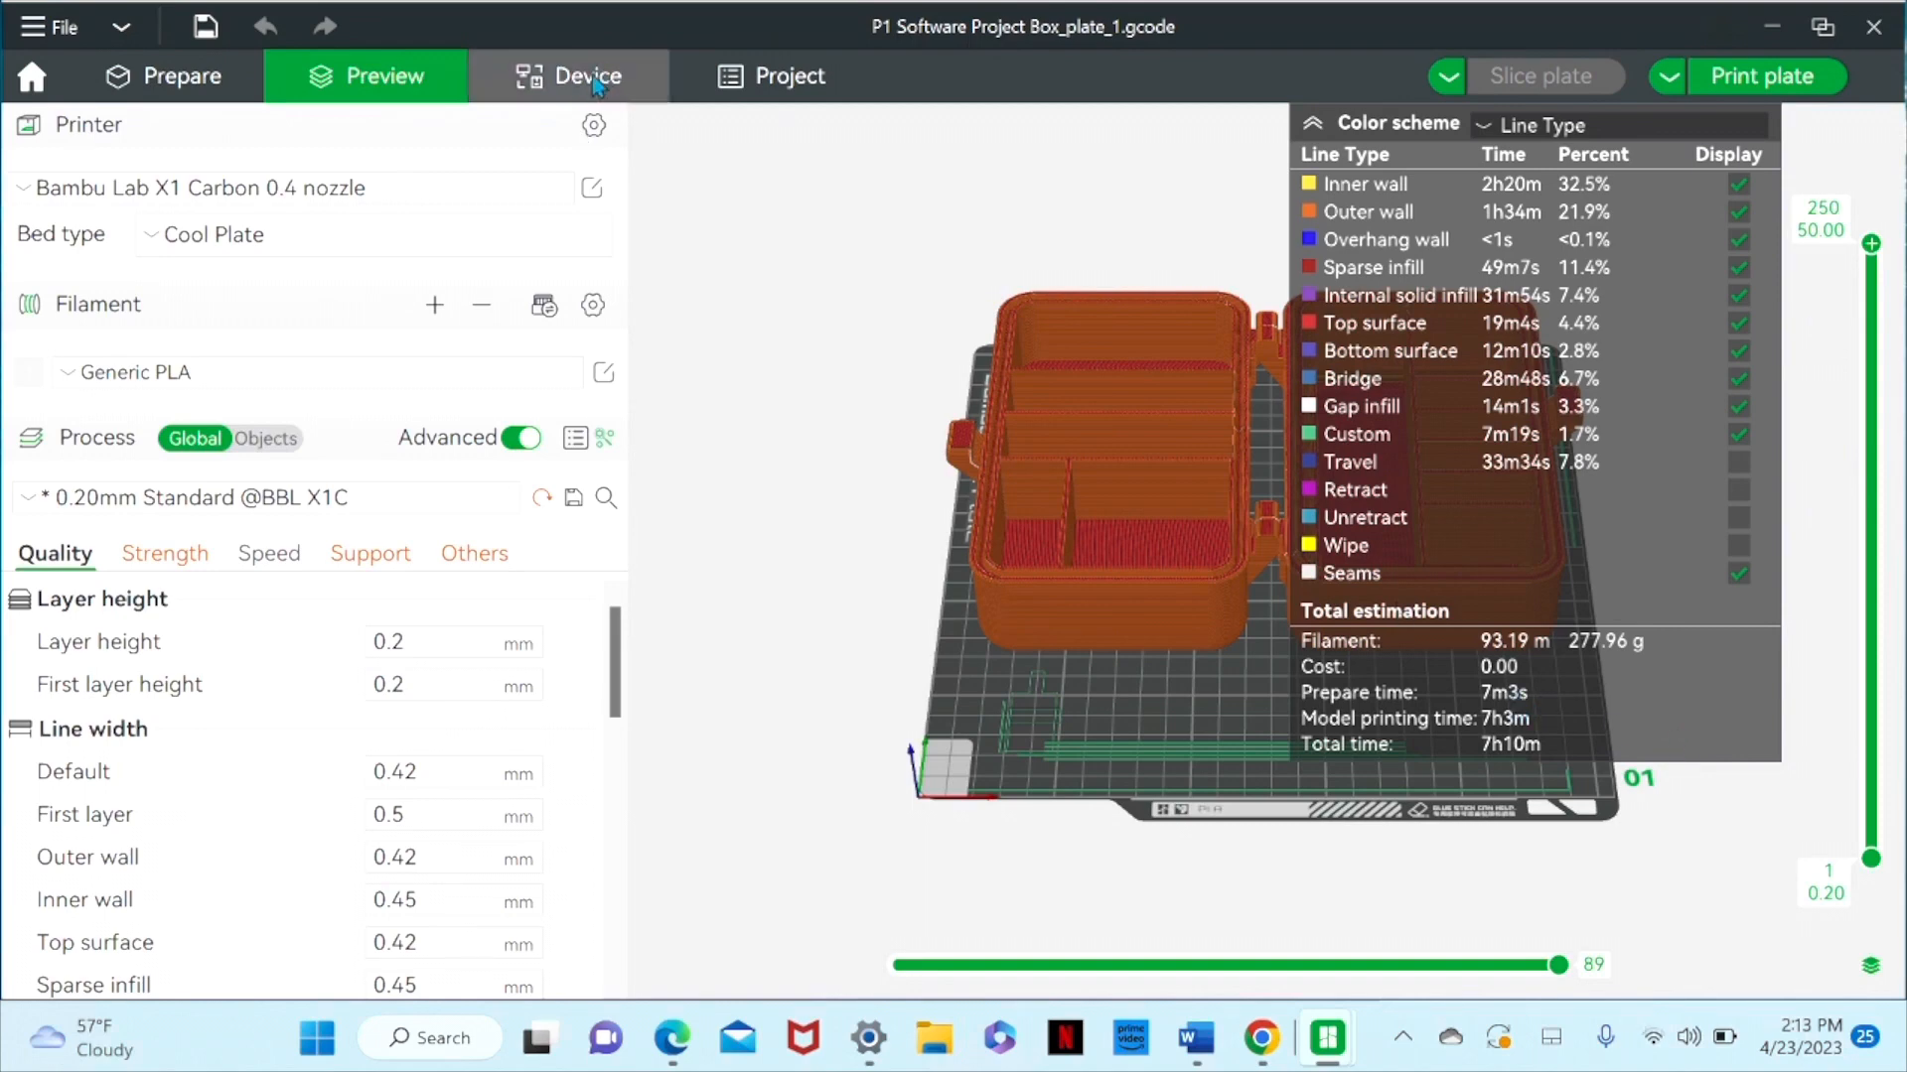
pyautogui.moveTo(644, 26)
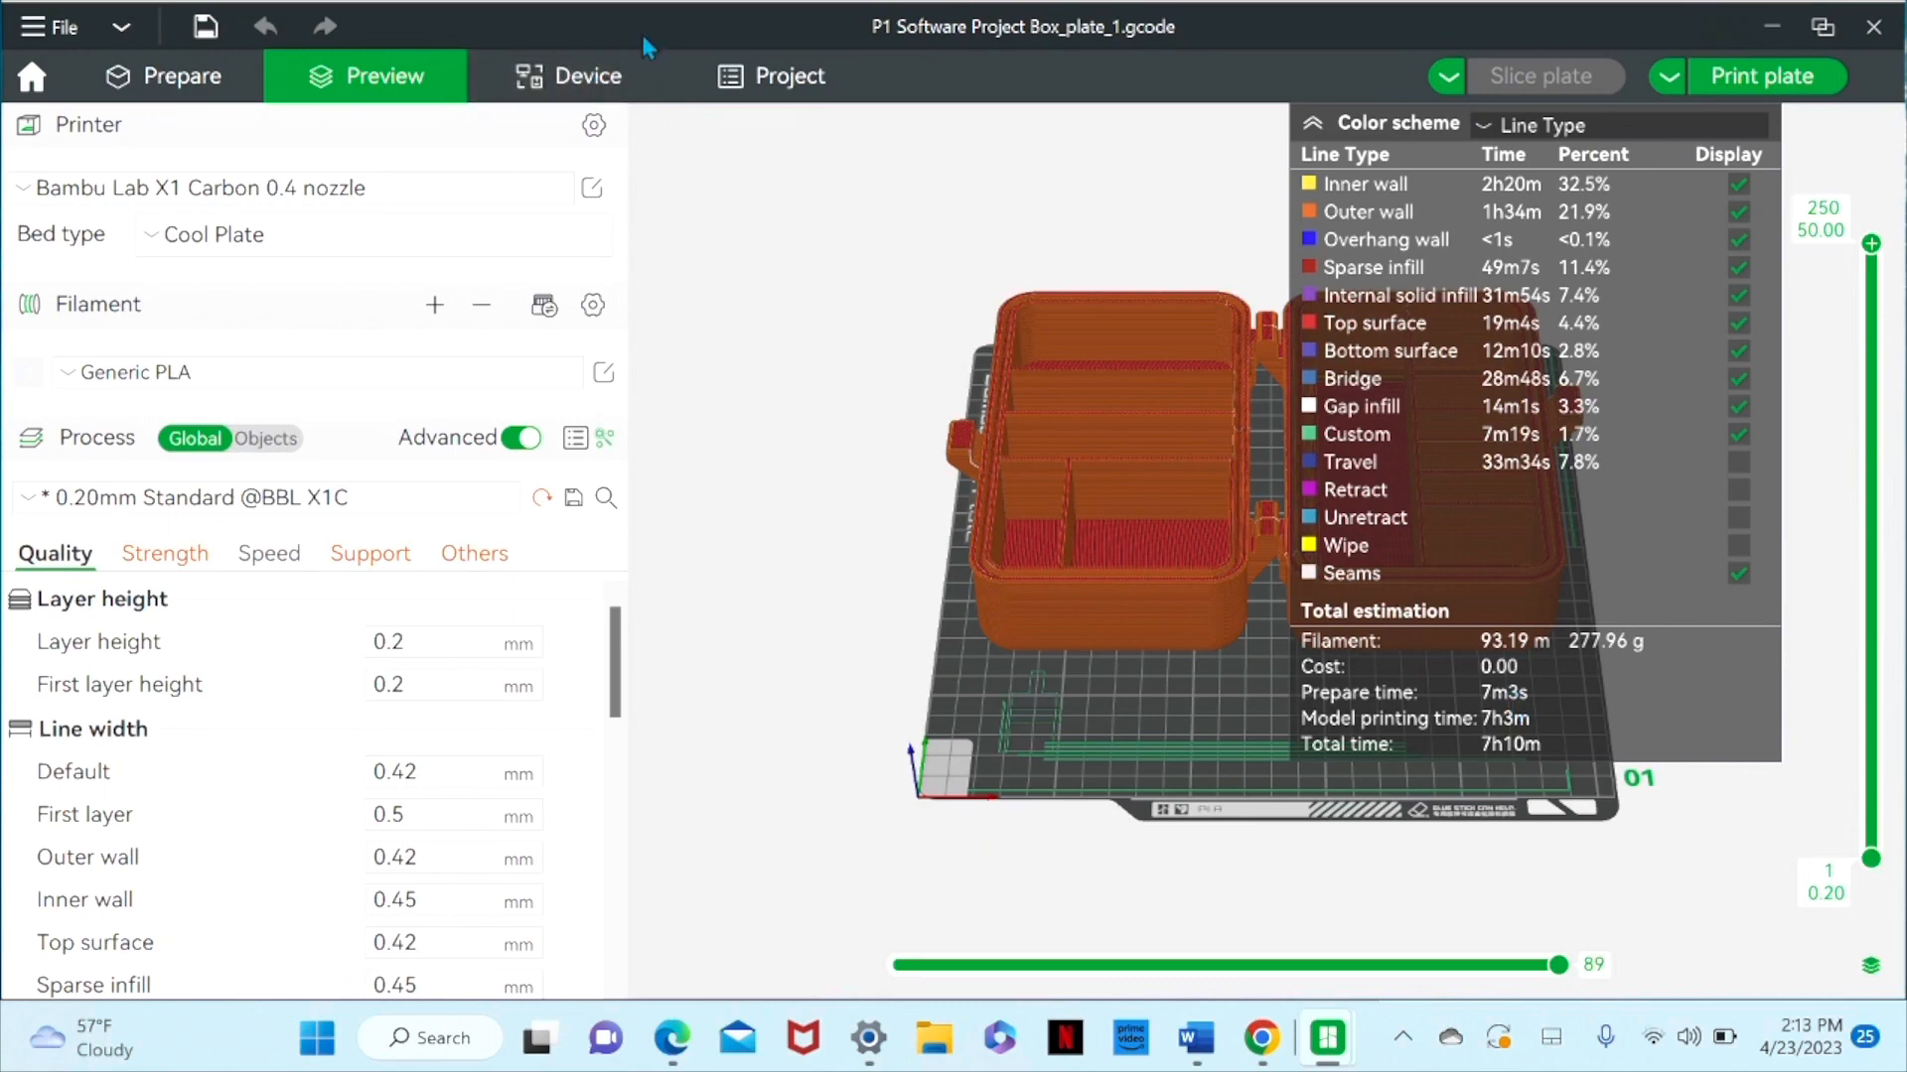
# - Start the live camera feed from the printer's Device status page
pyautogui.click(566, 75)
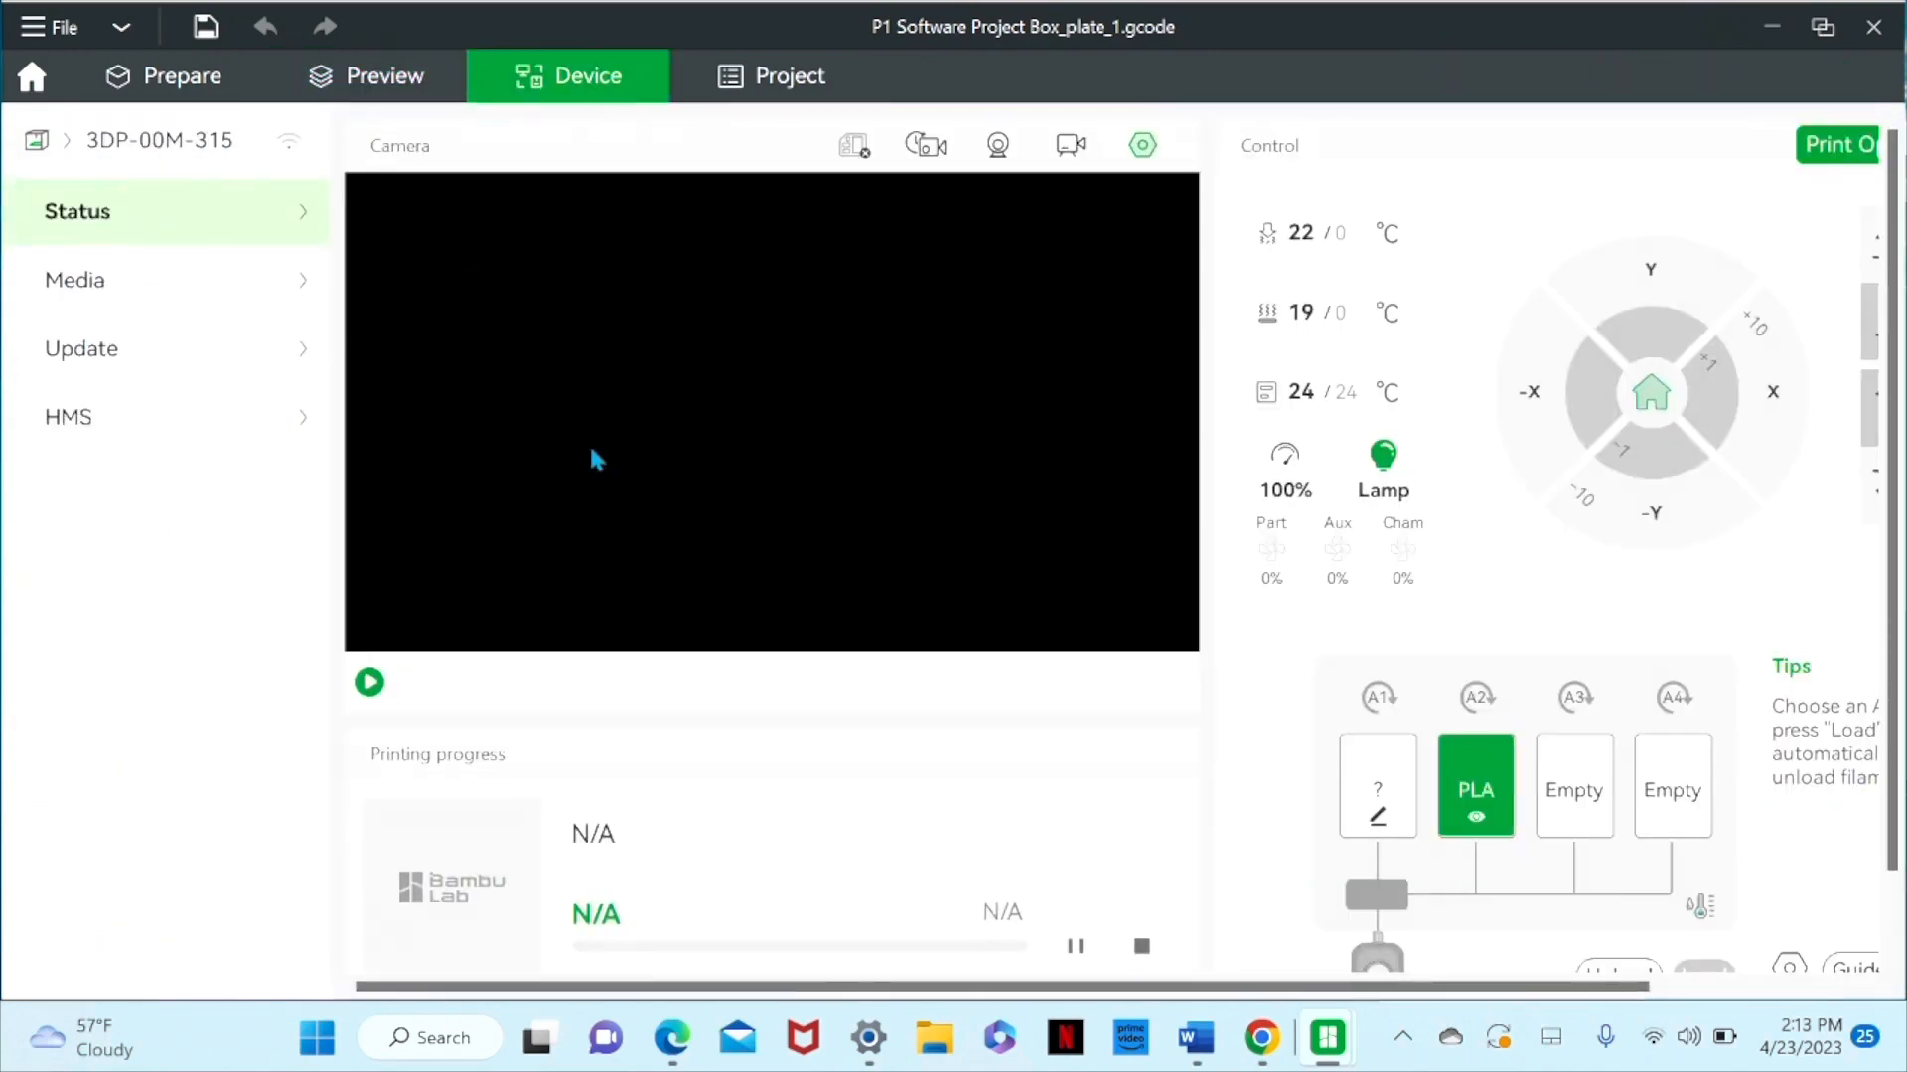
pyautogui.click(369, 681)
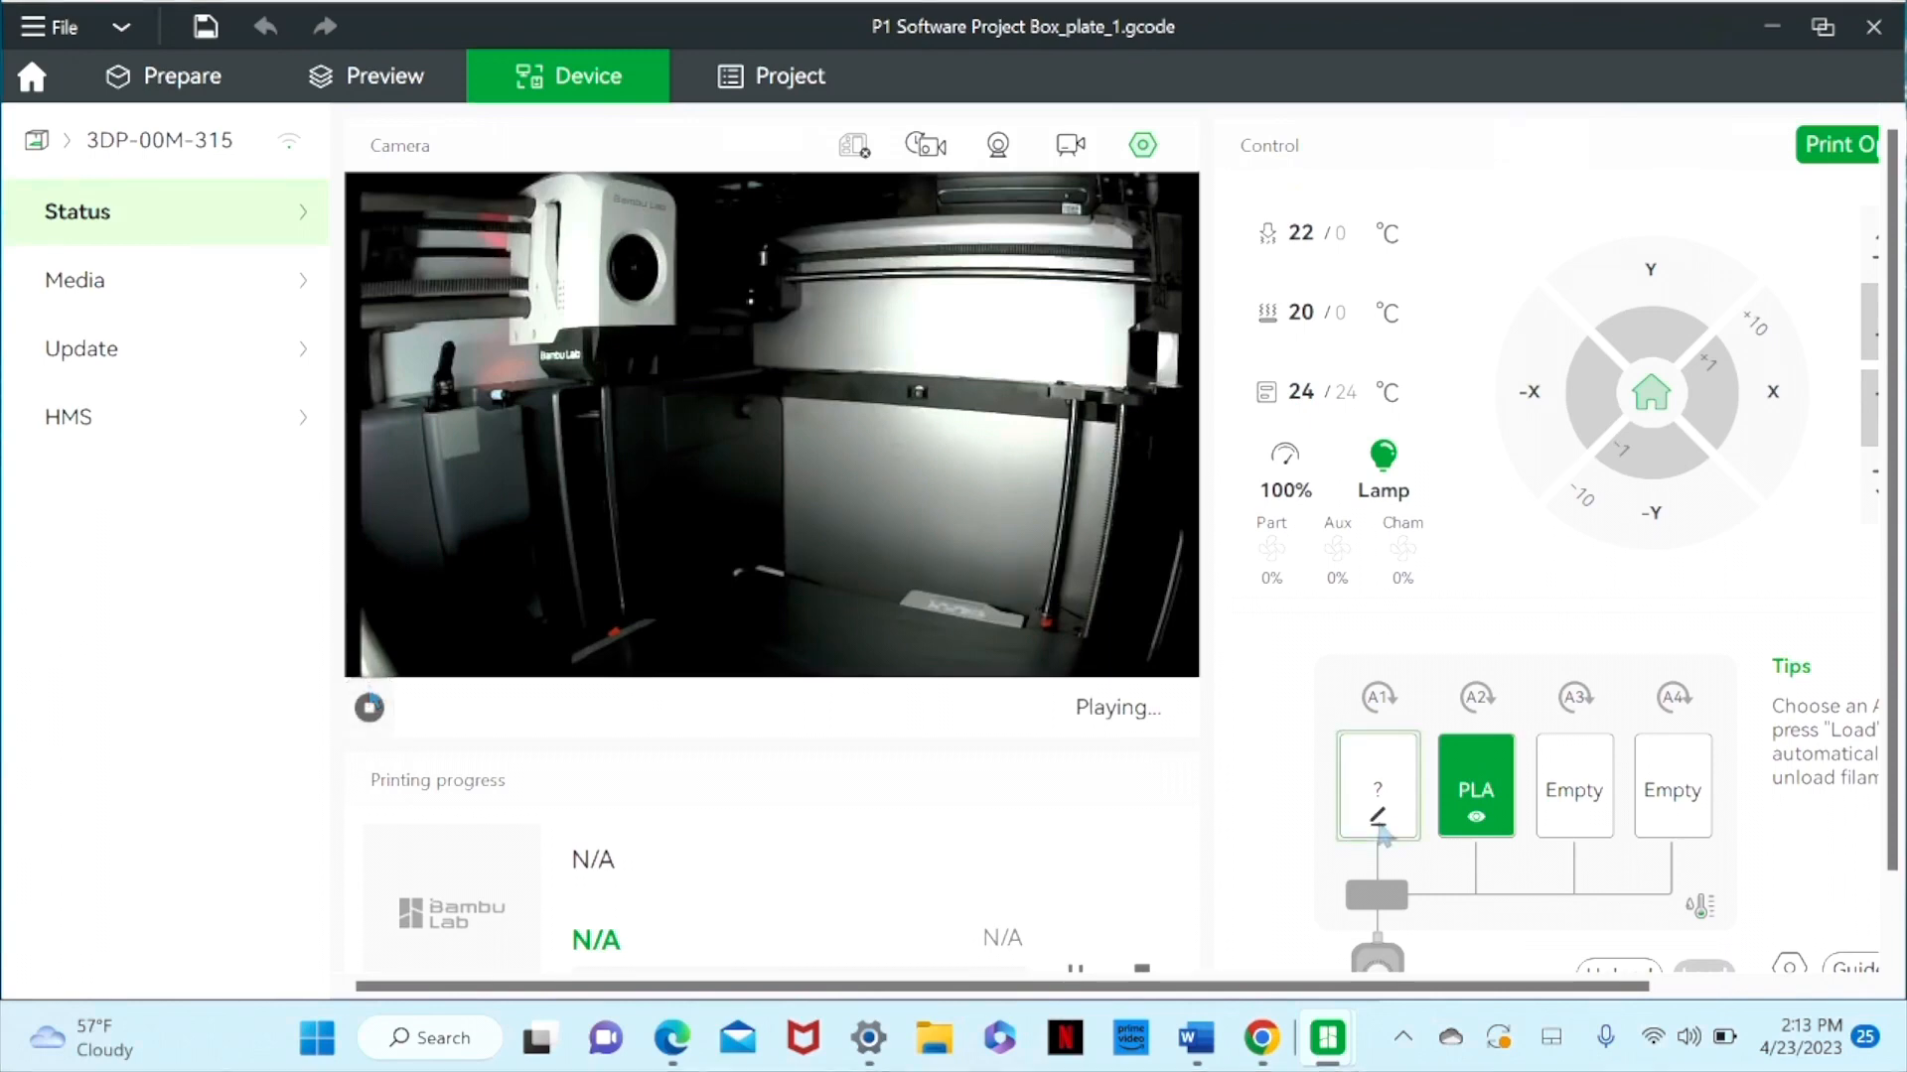
# - Assign the first AMS slot black Generic PLA and confirm it
pyautogui.click(1376, 787)
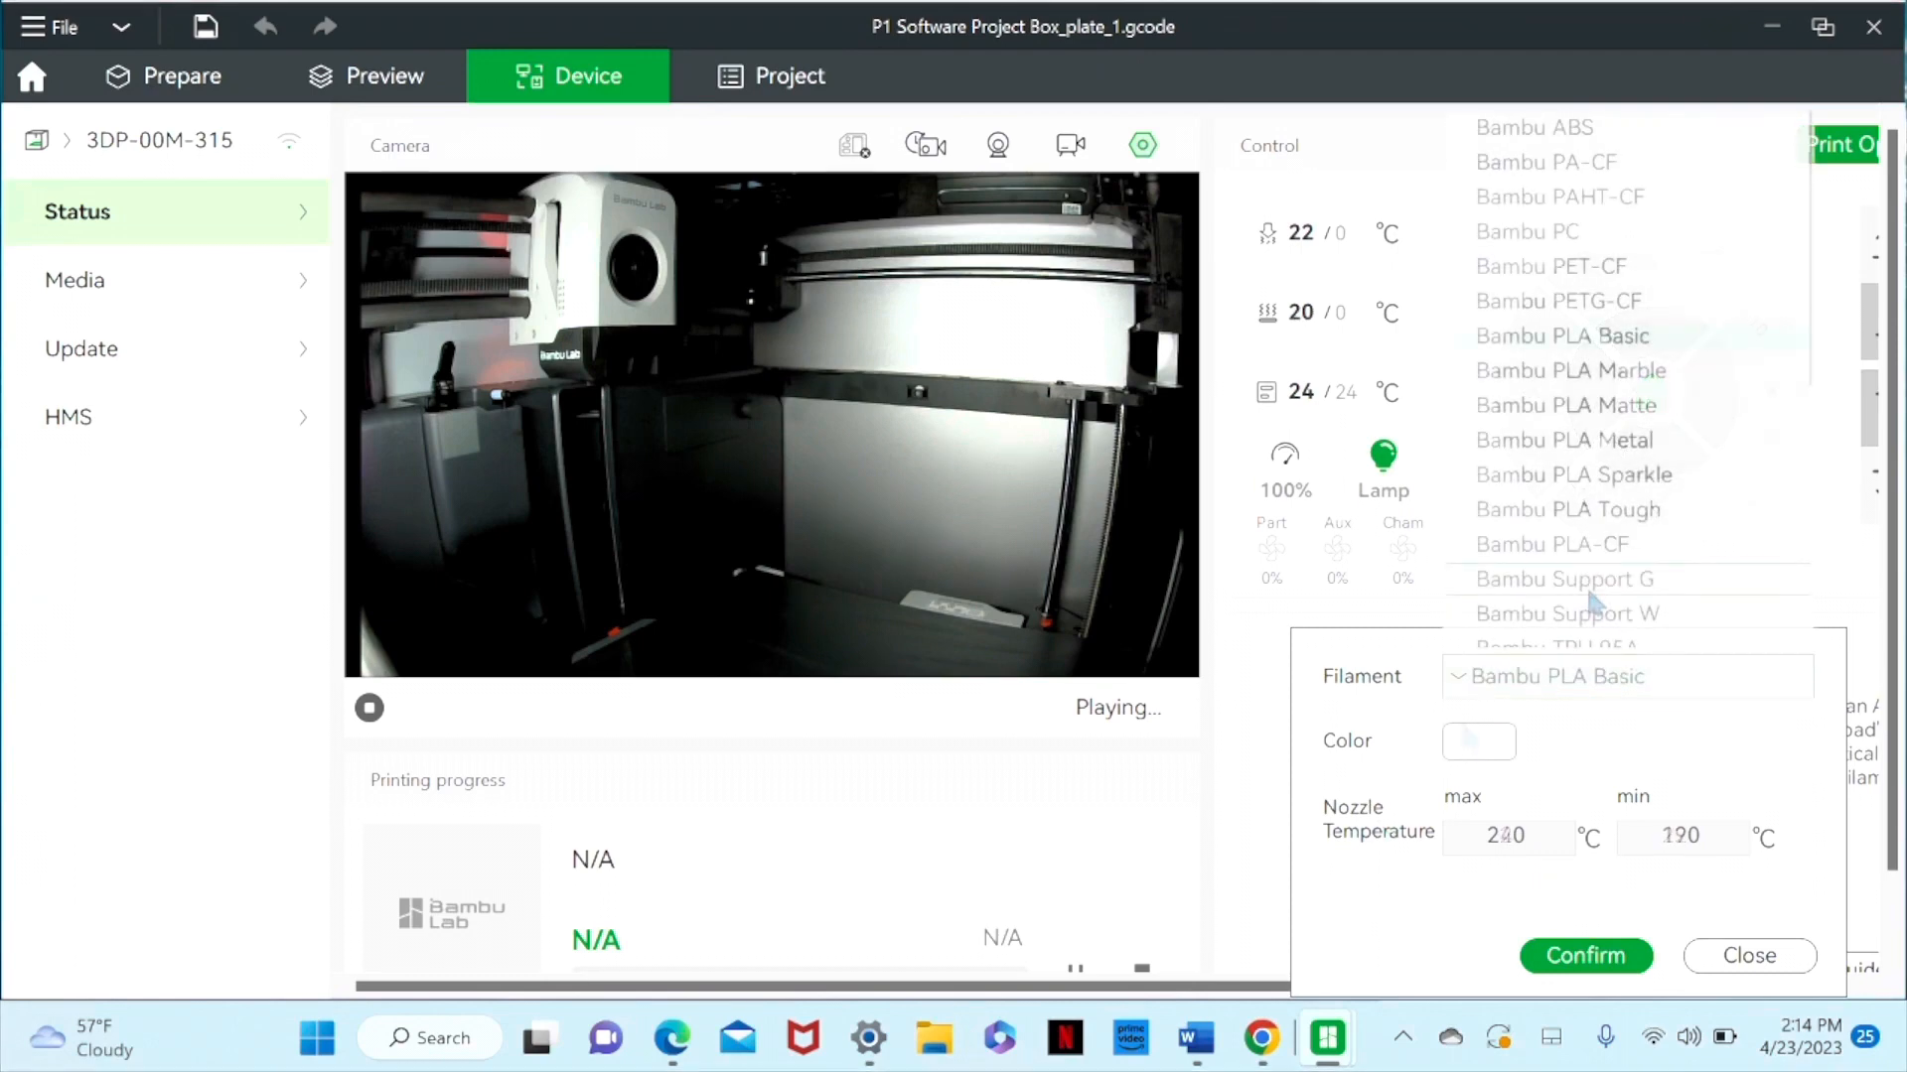
pyautogui.scroll(-3)
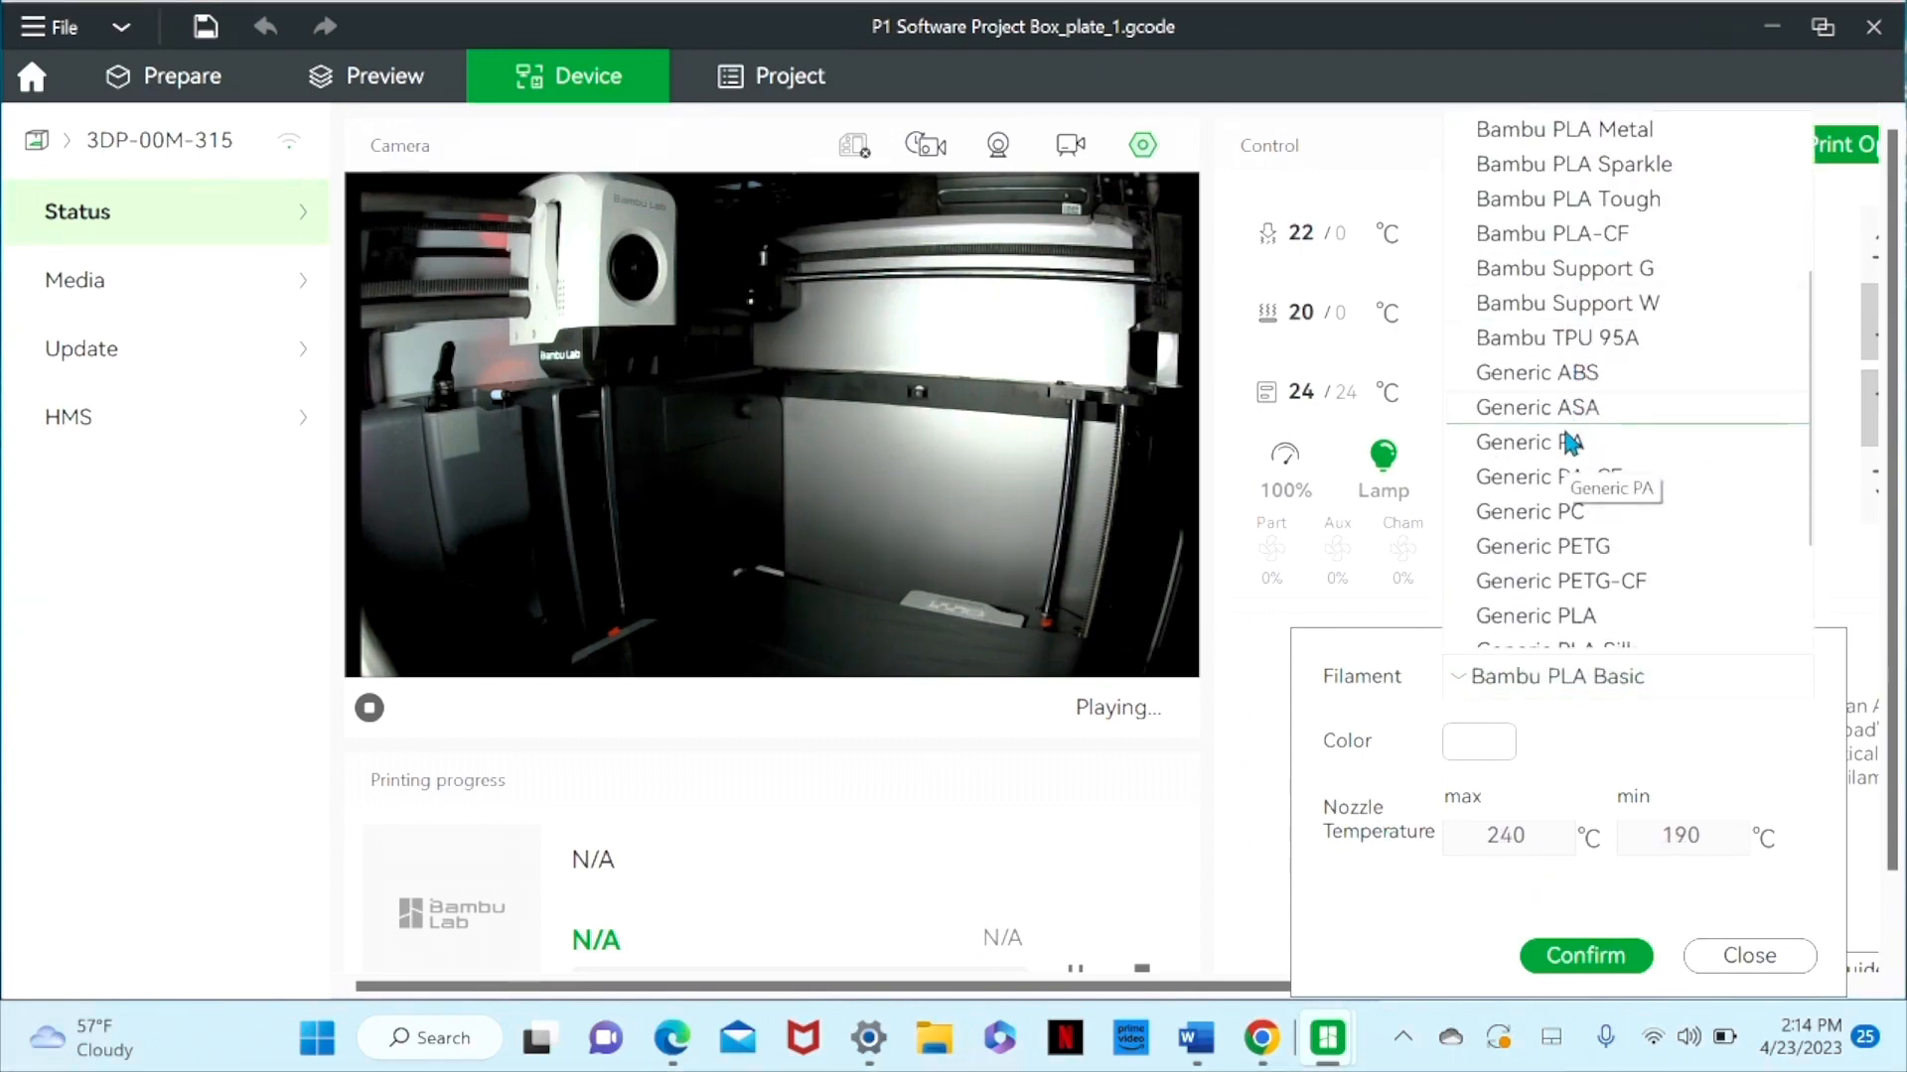
pyautogui.click(1536, 616)
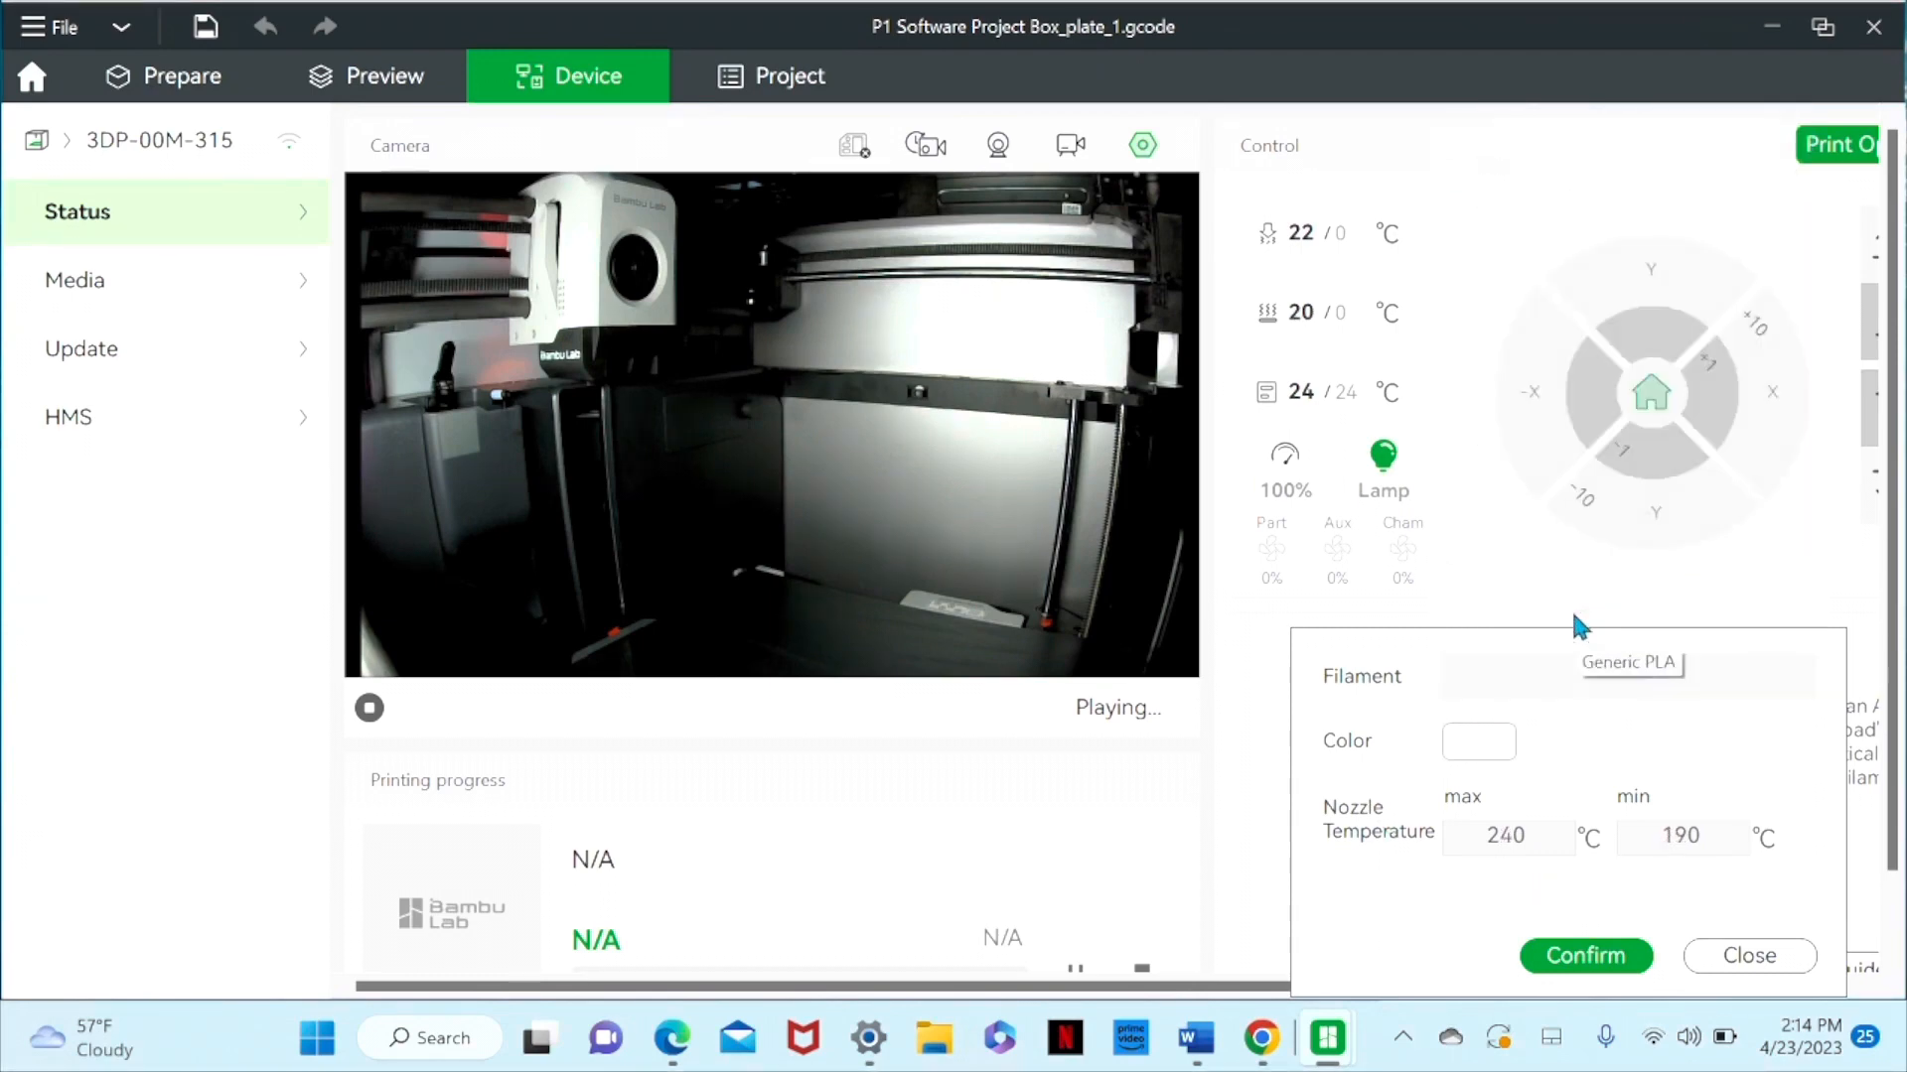
pyautogui.click(1478, 740)
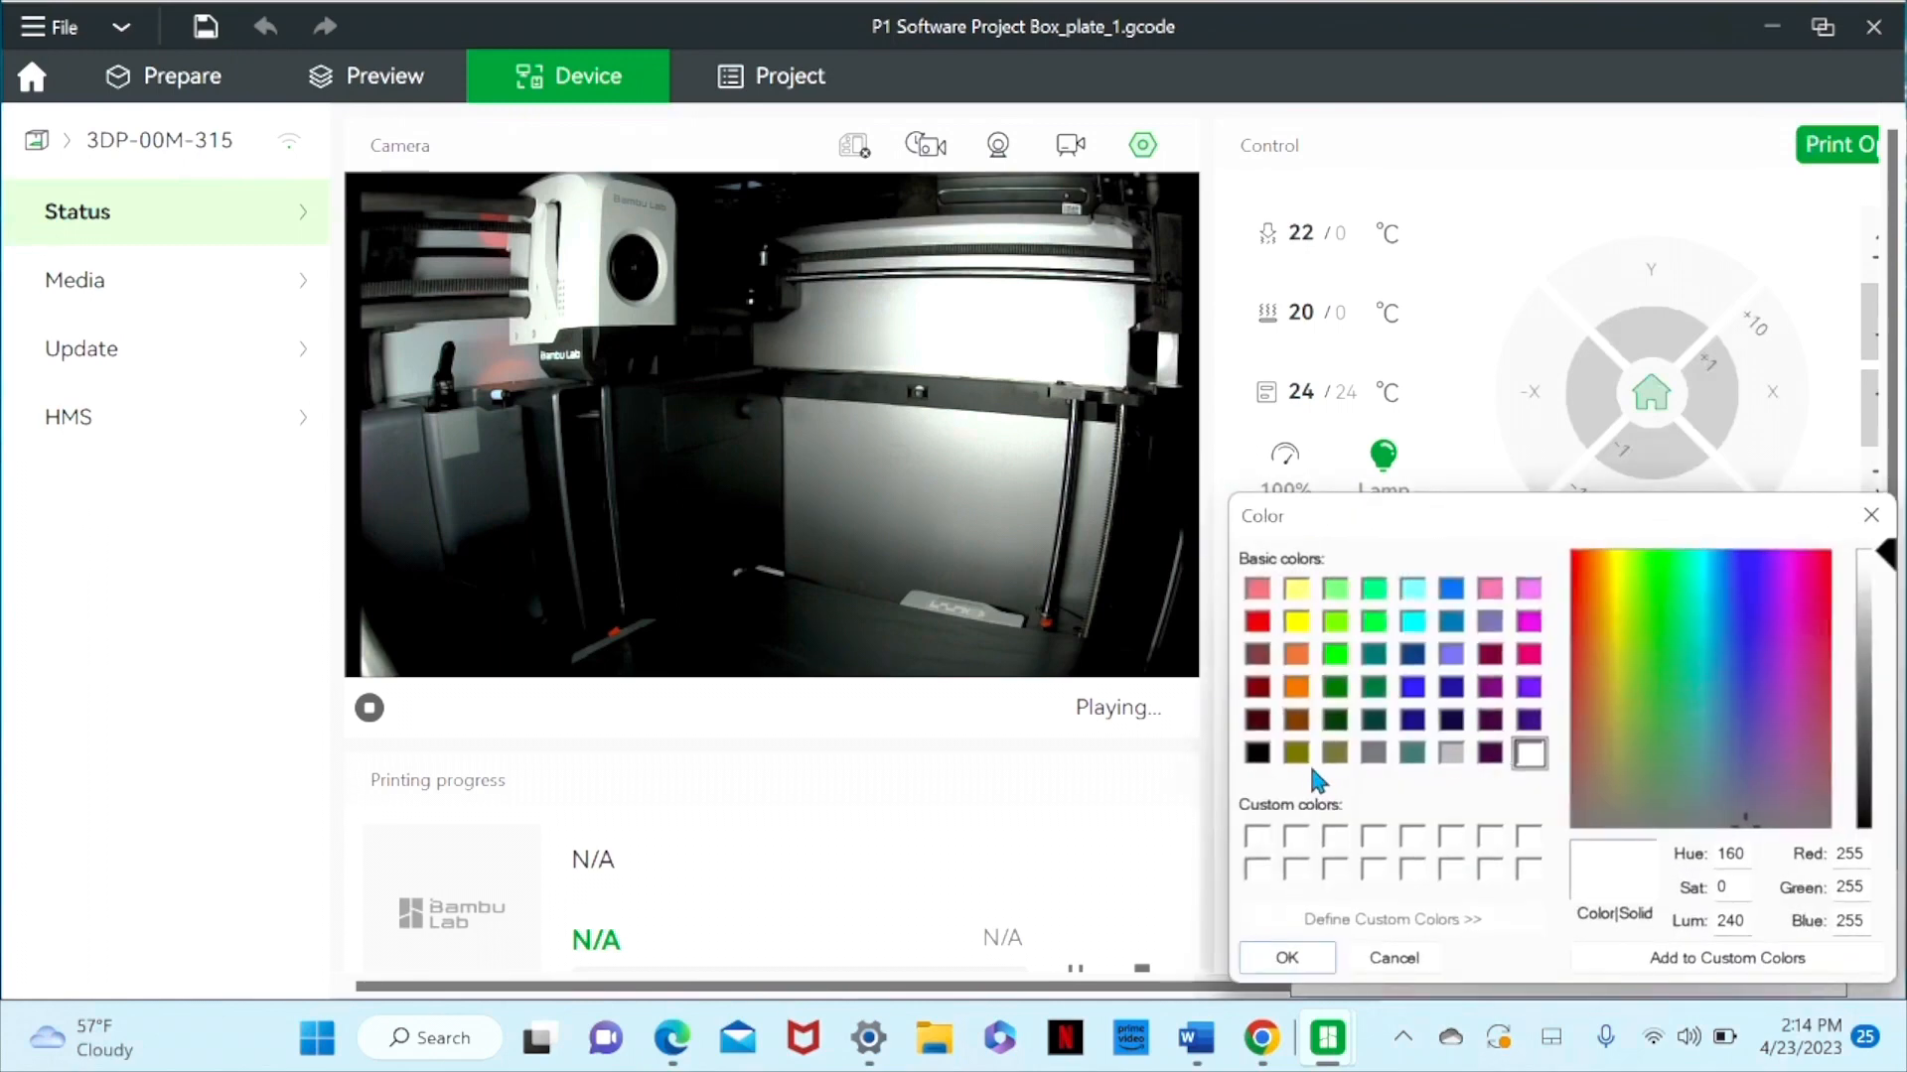
pyautogui.click(1255, 753)
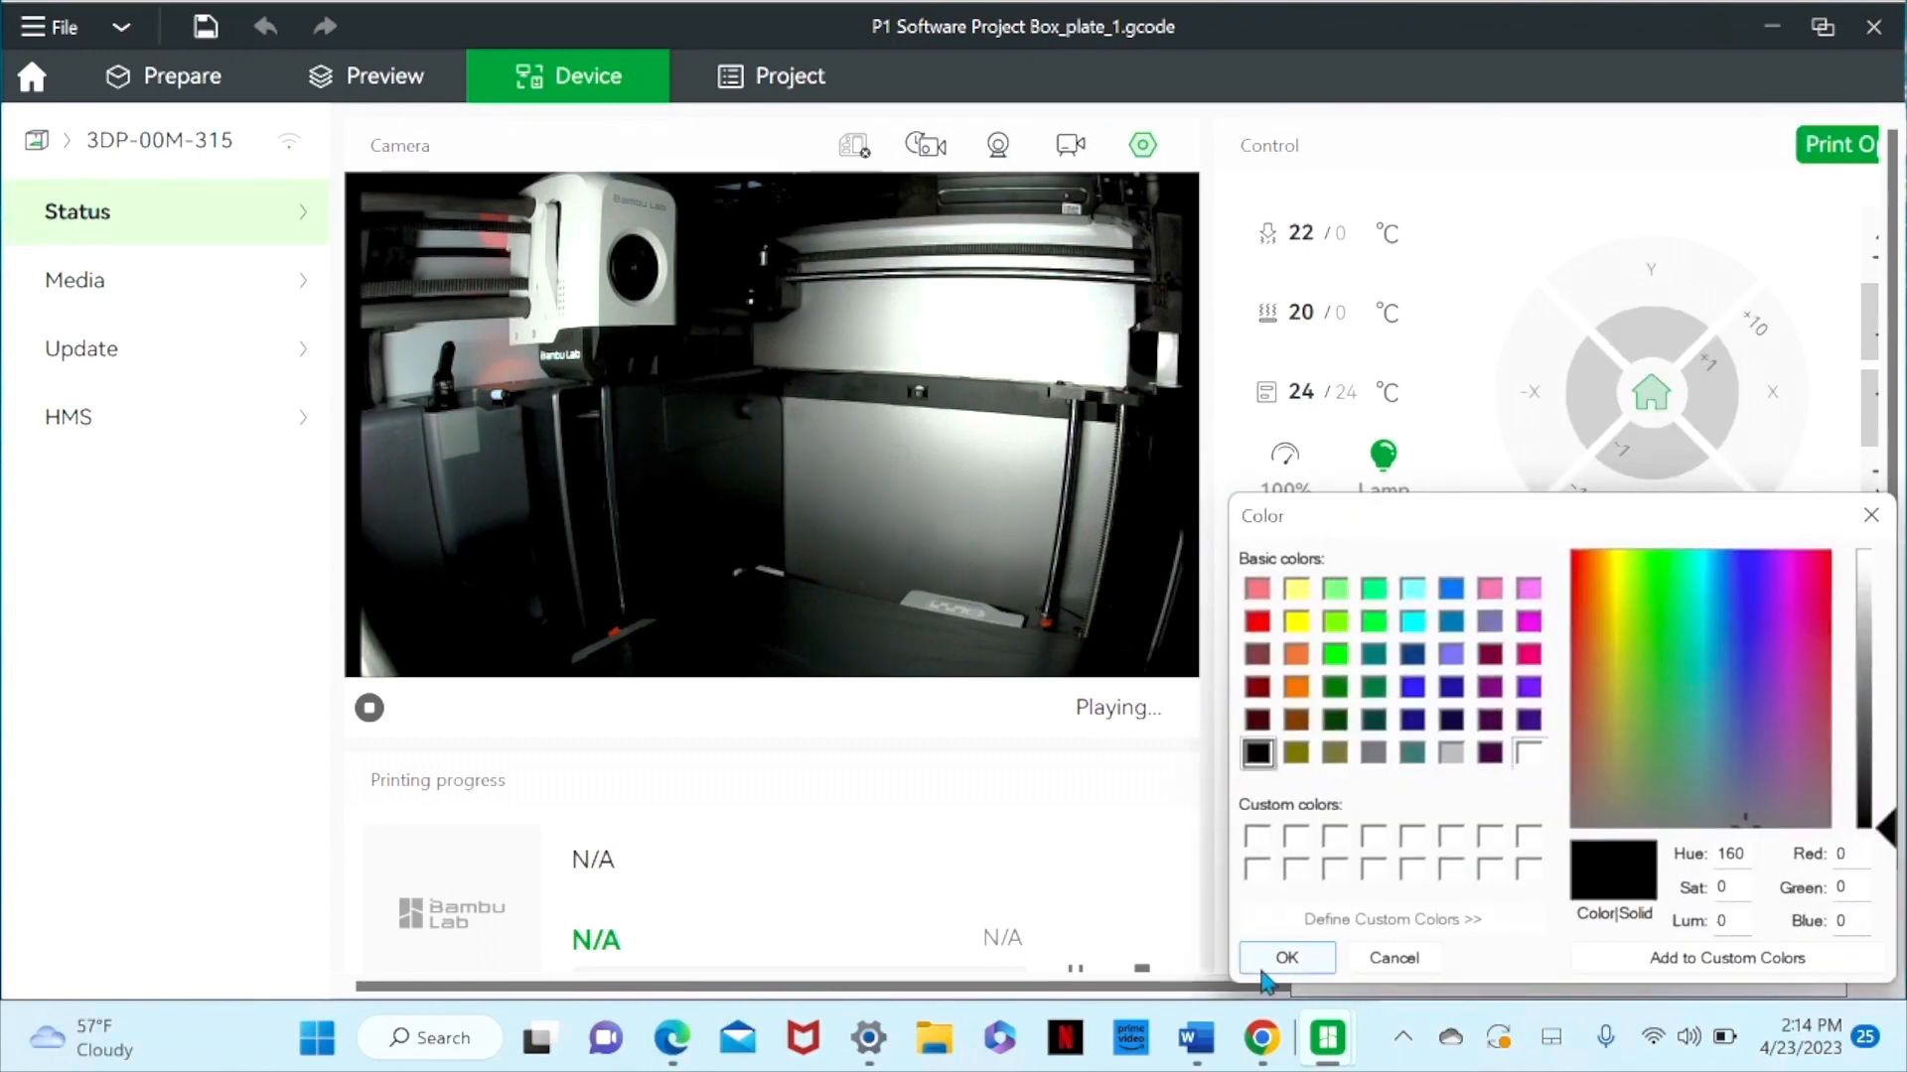
pyautogui.click(1287, 957)
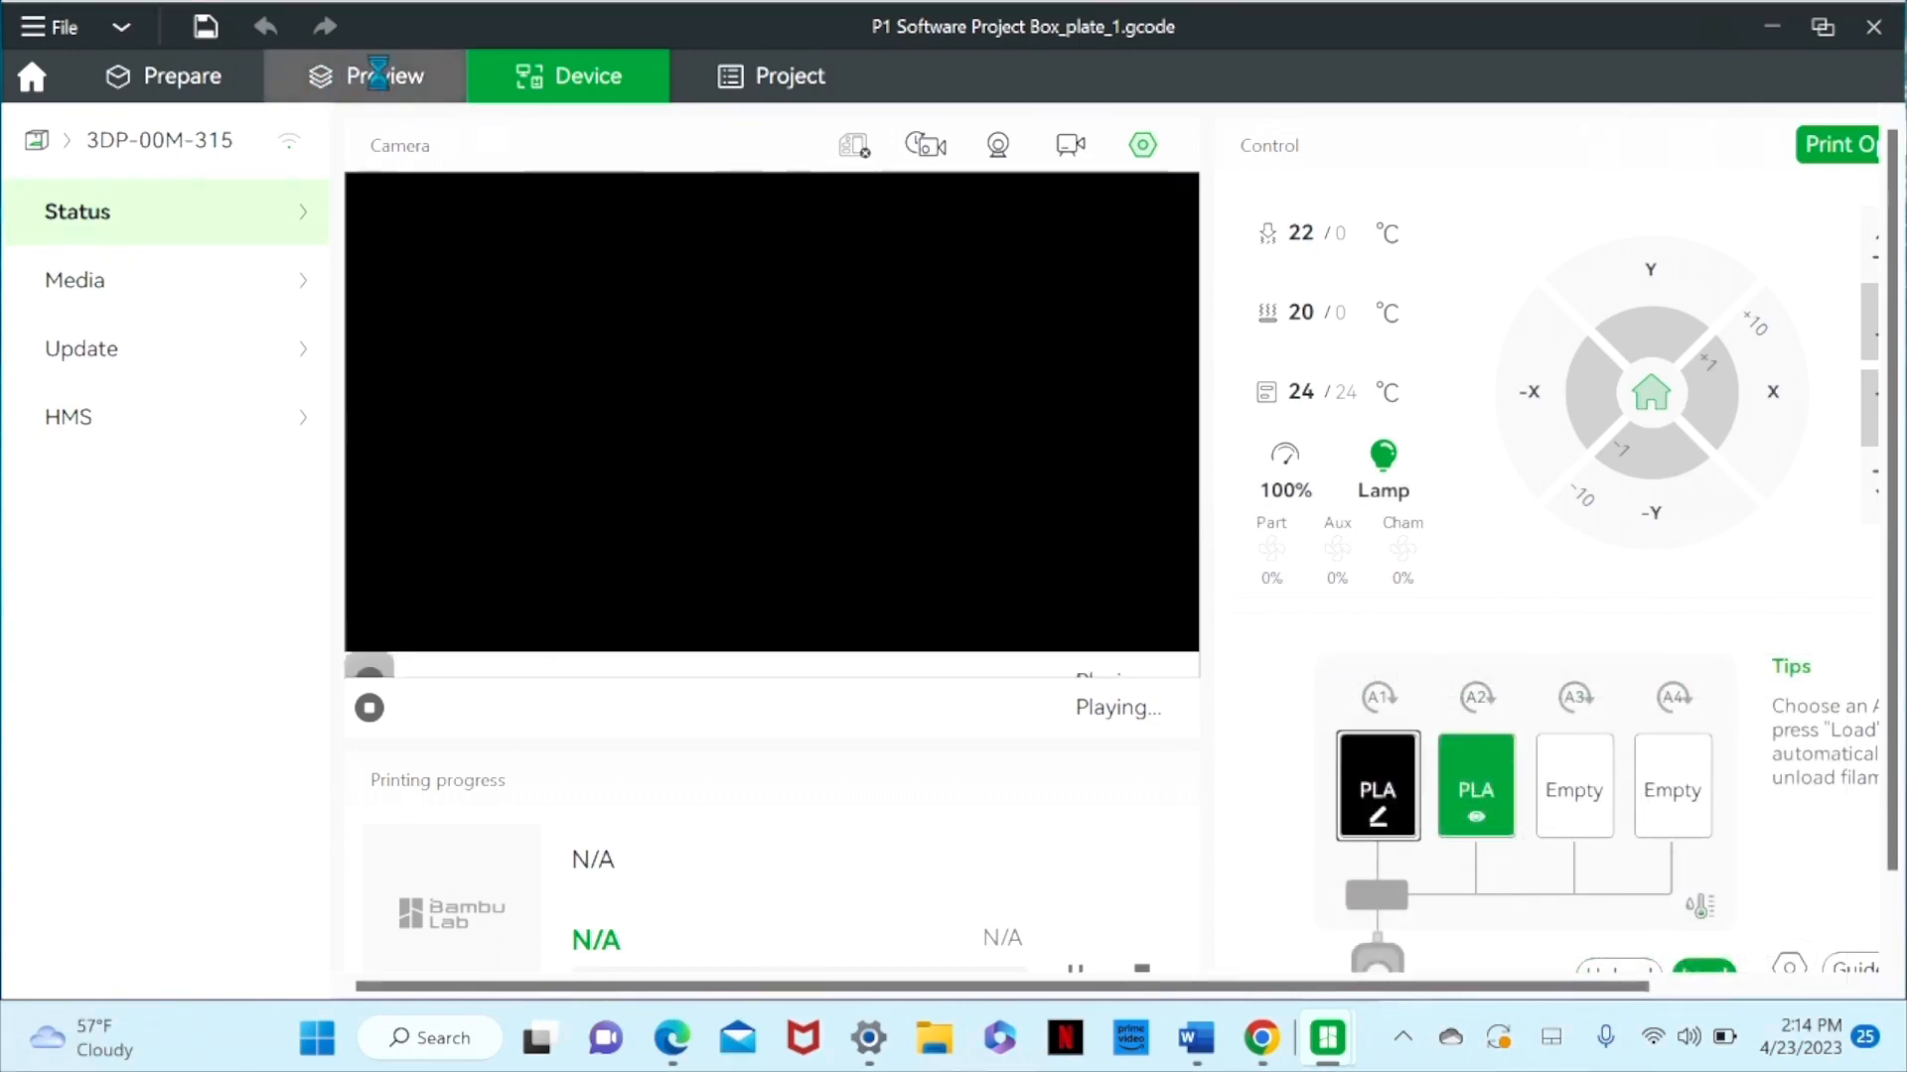
# - Send the sliced box plate from Preview to the connected printer as a print job
pyautogui.click(384, 75)
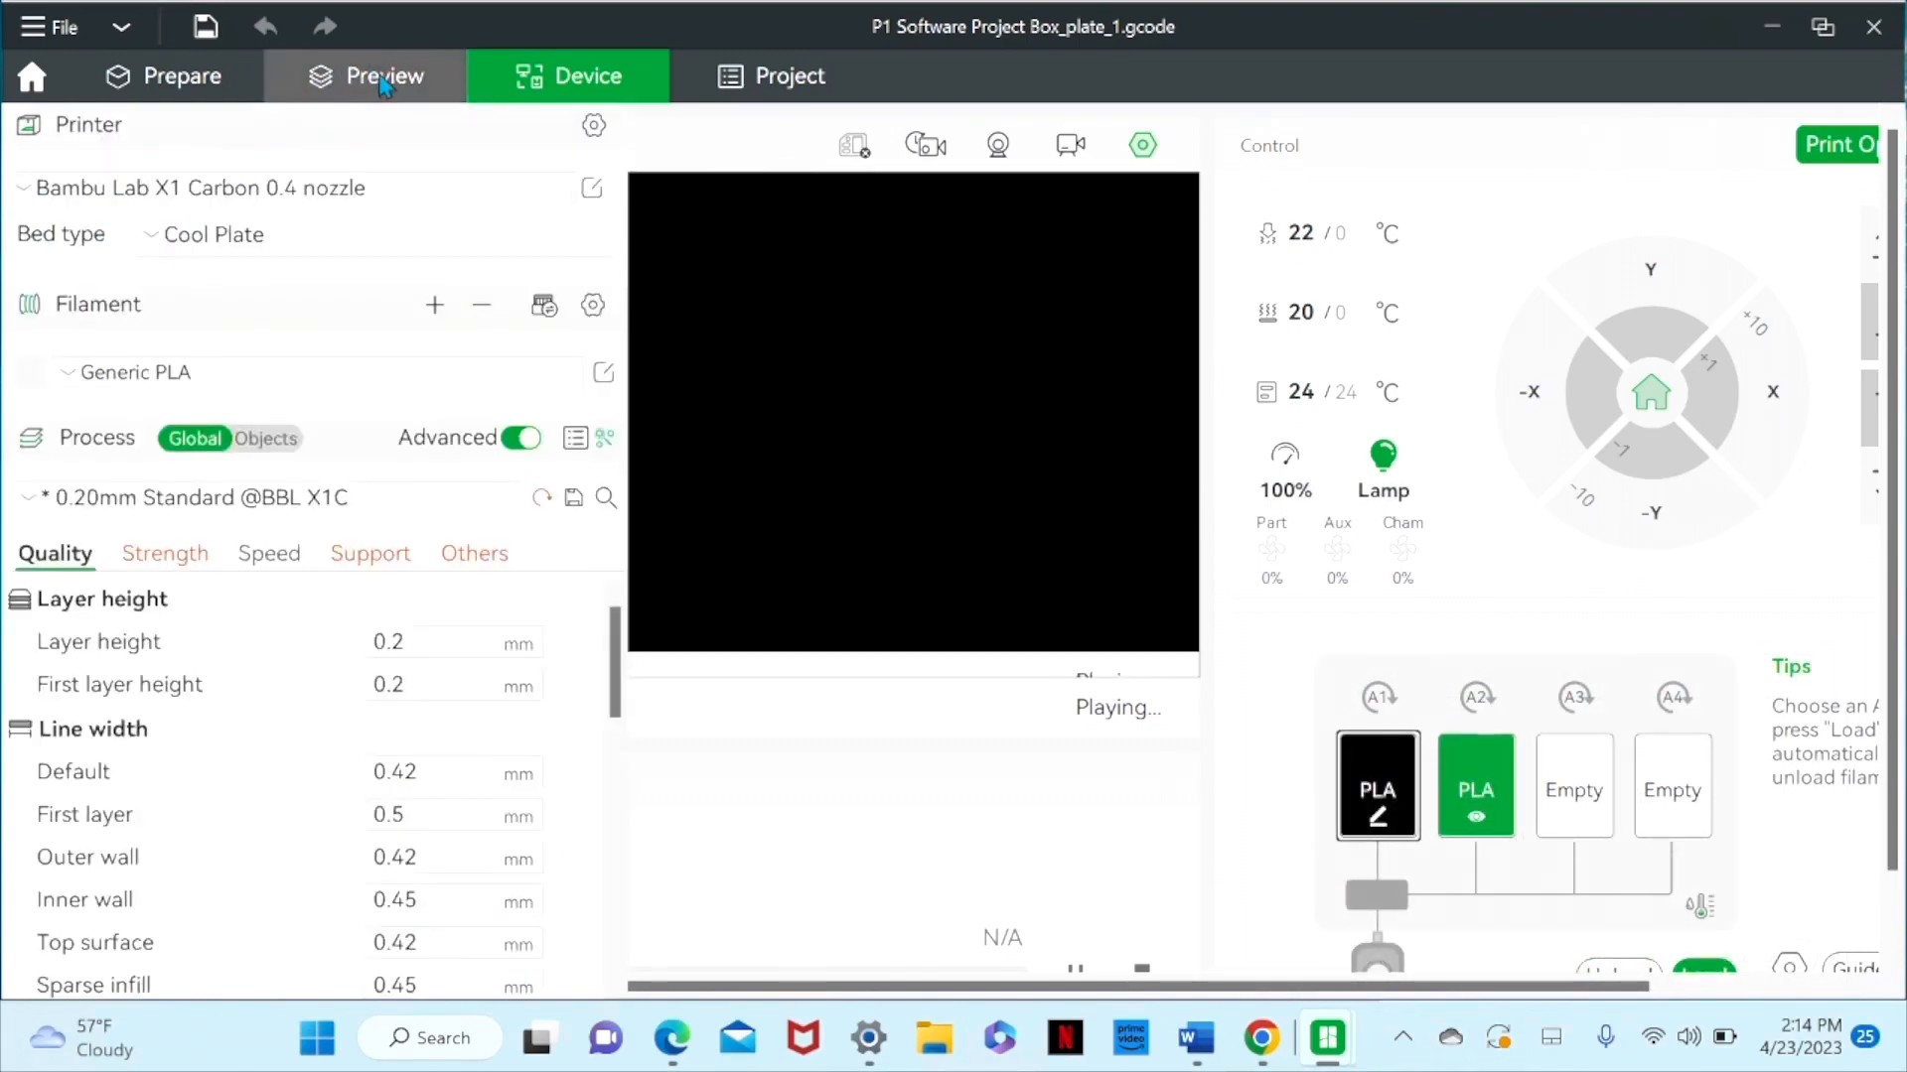
pyautogui.click(384, 75)
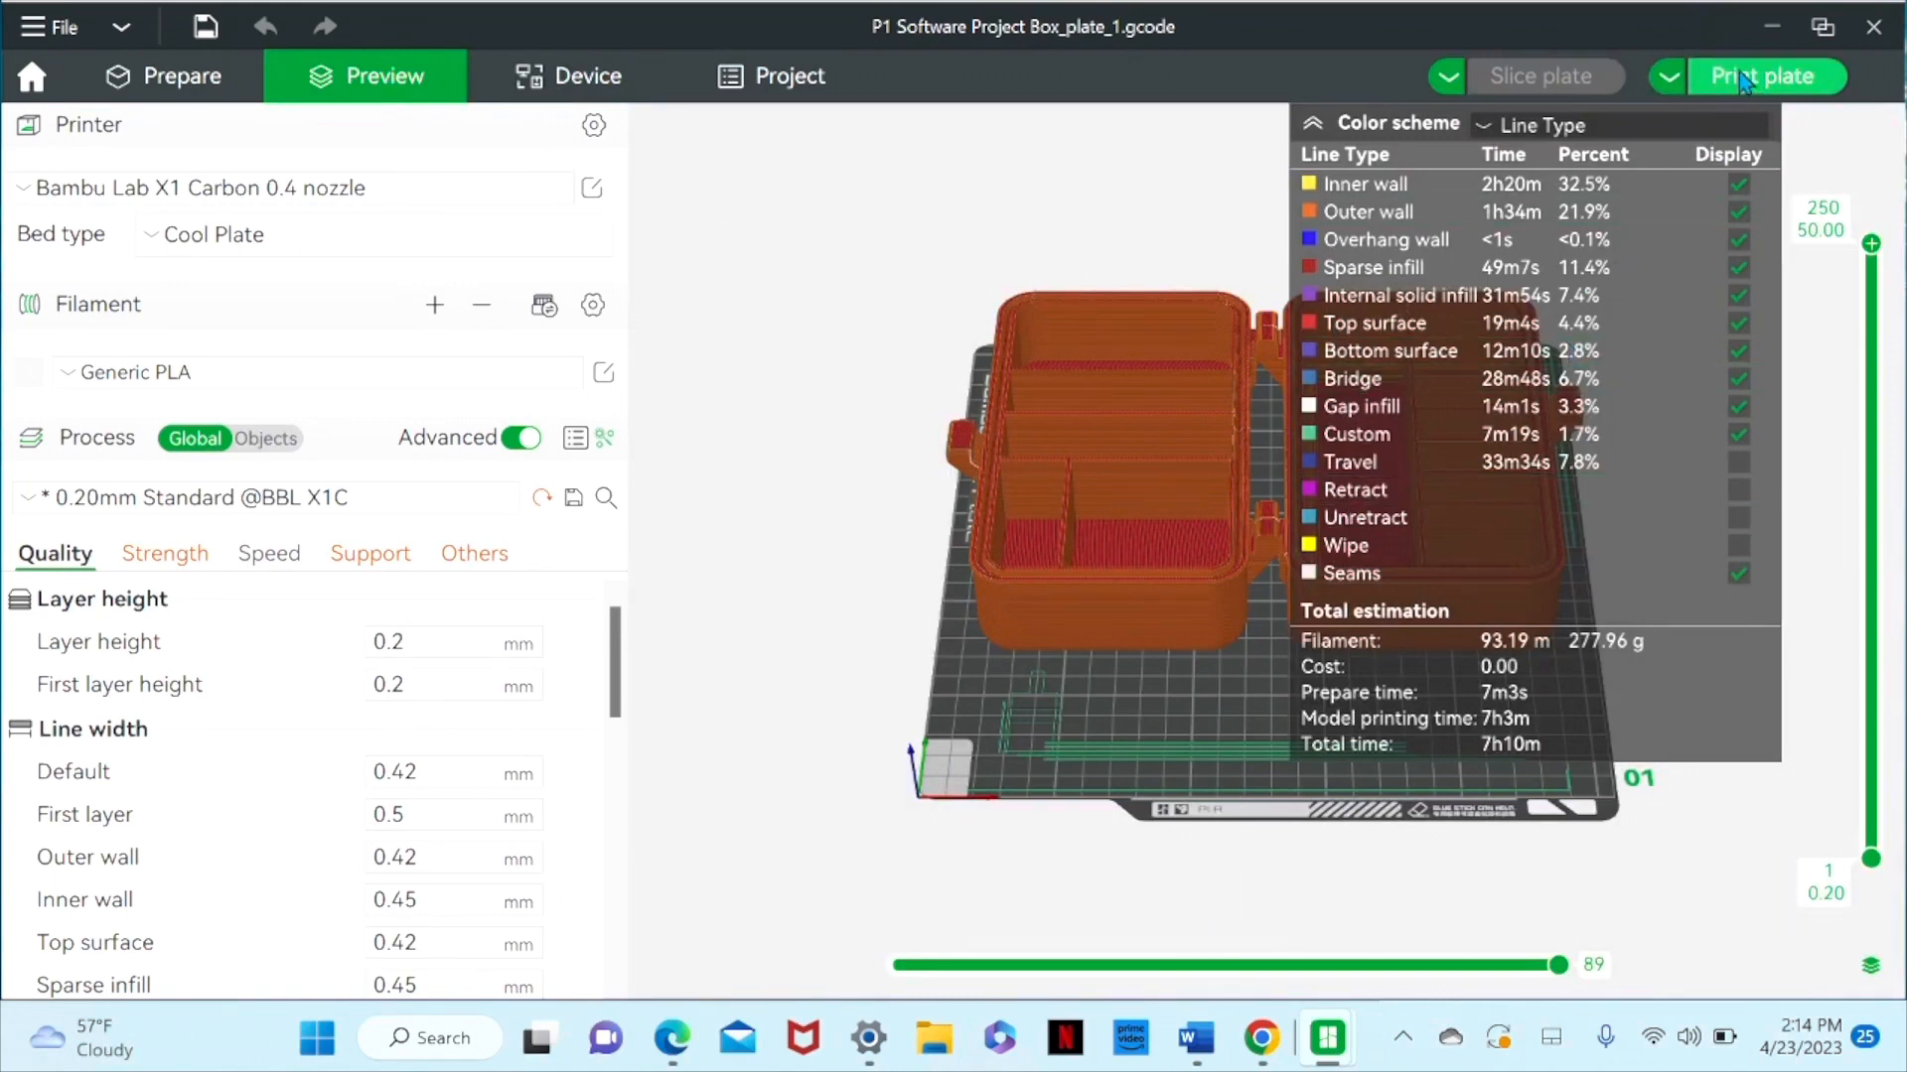
pyautogui.click(1766, 75)
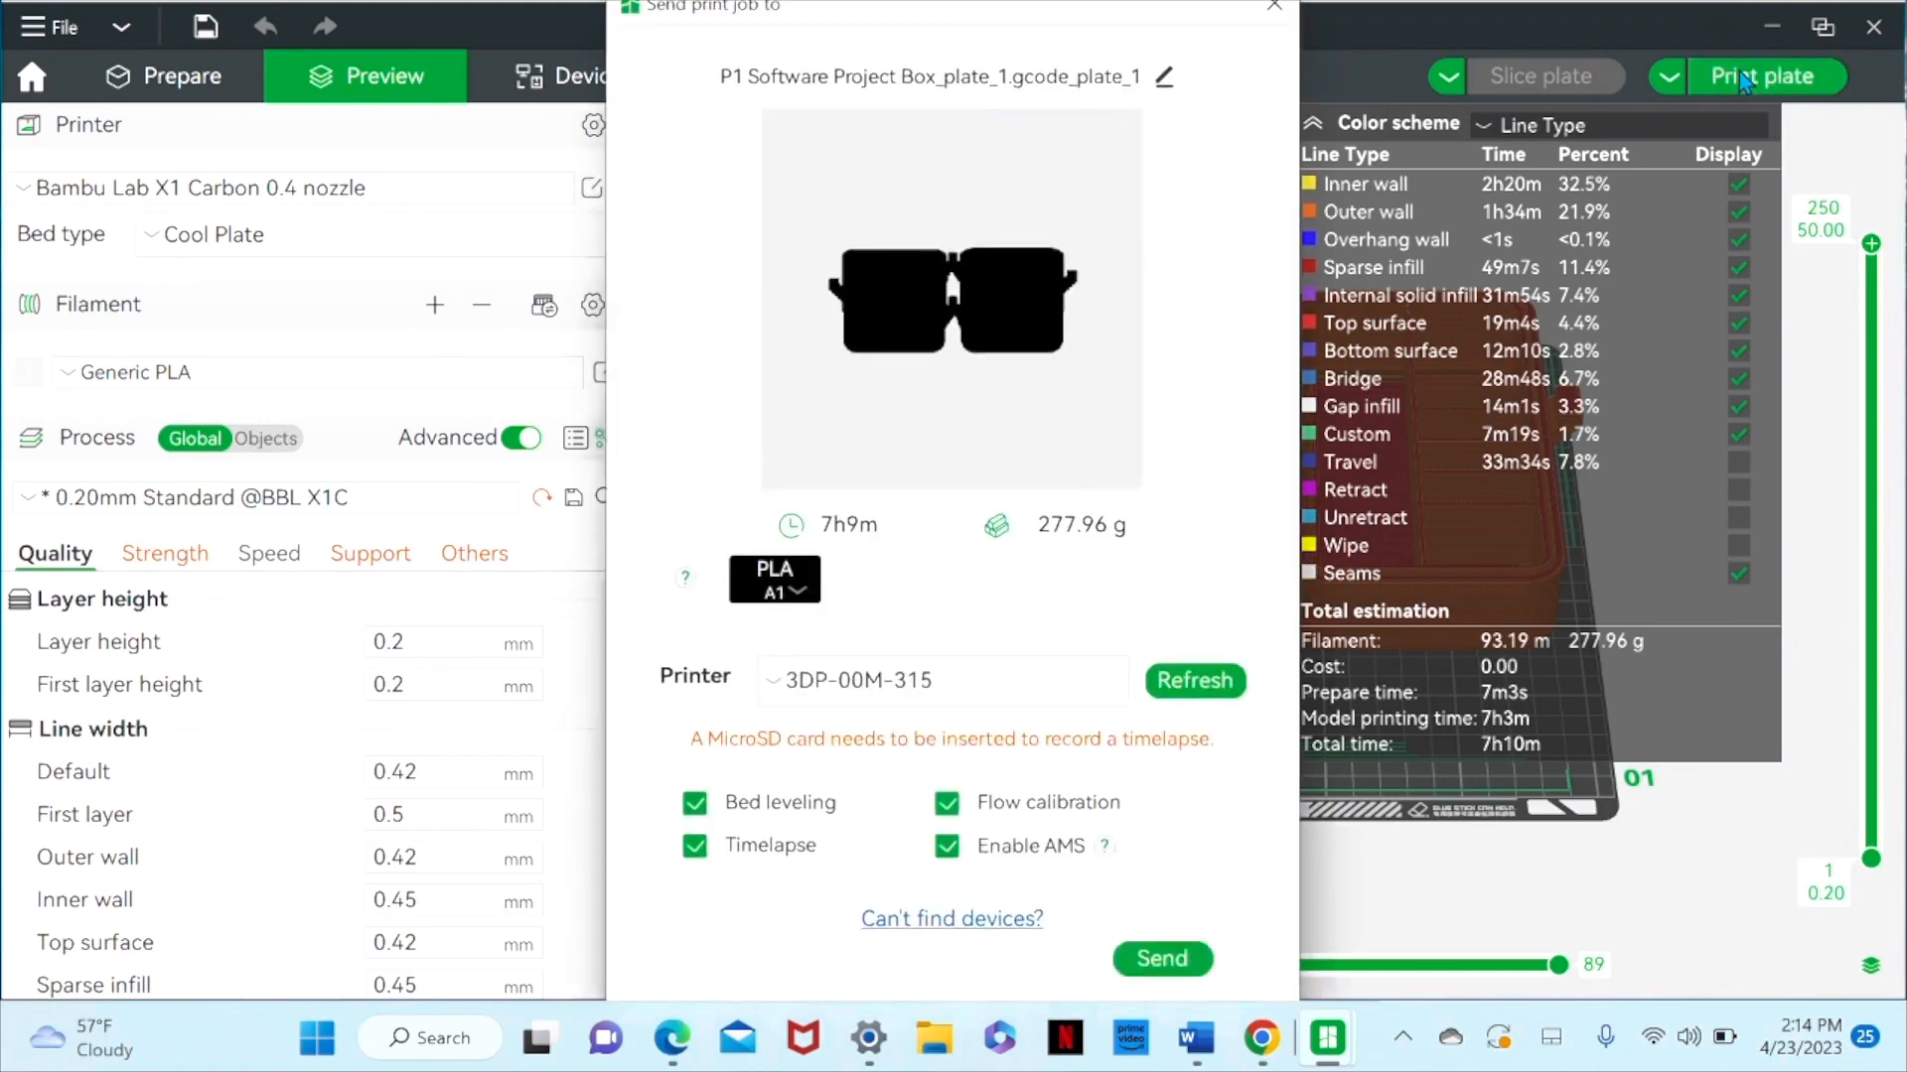
pyautogui.click(923, 682)
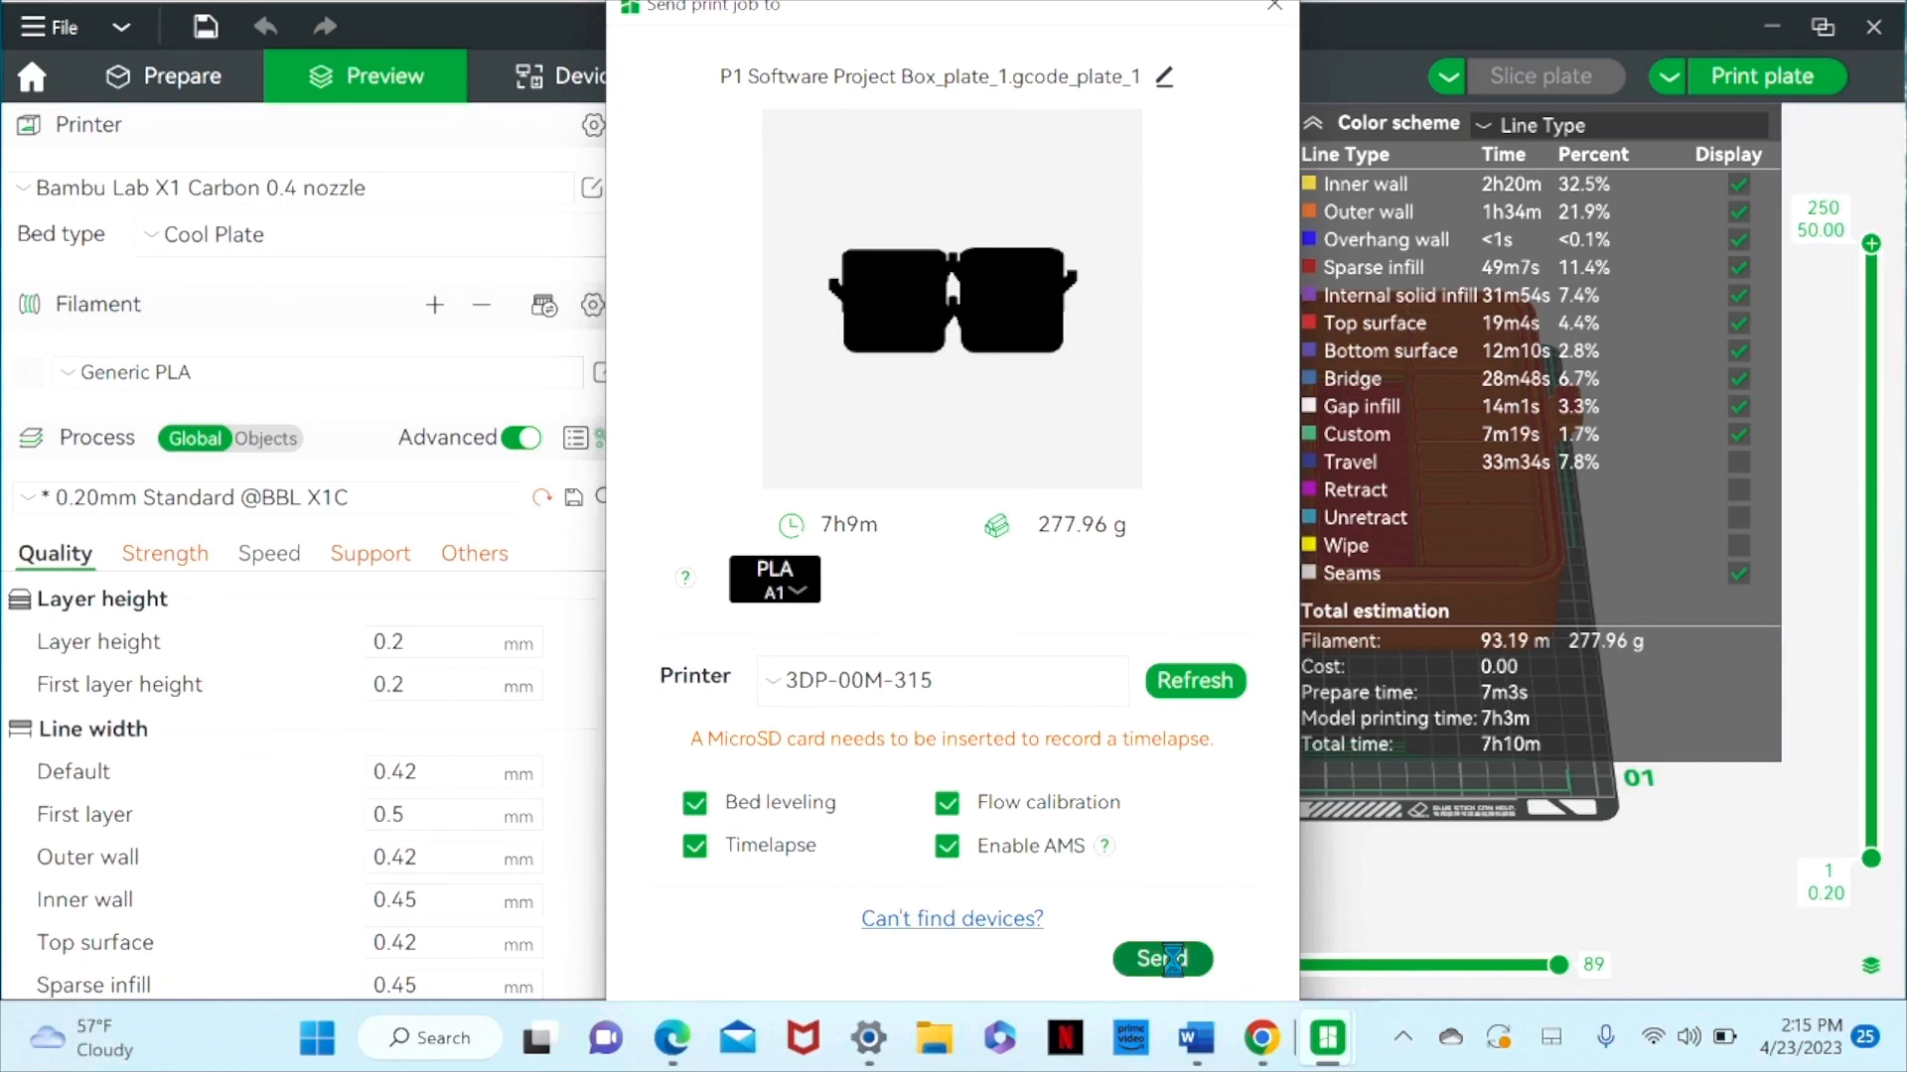
pyautogui.click(1159, 957)
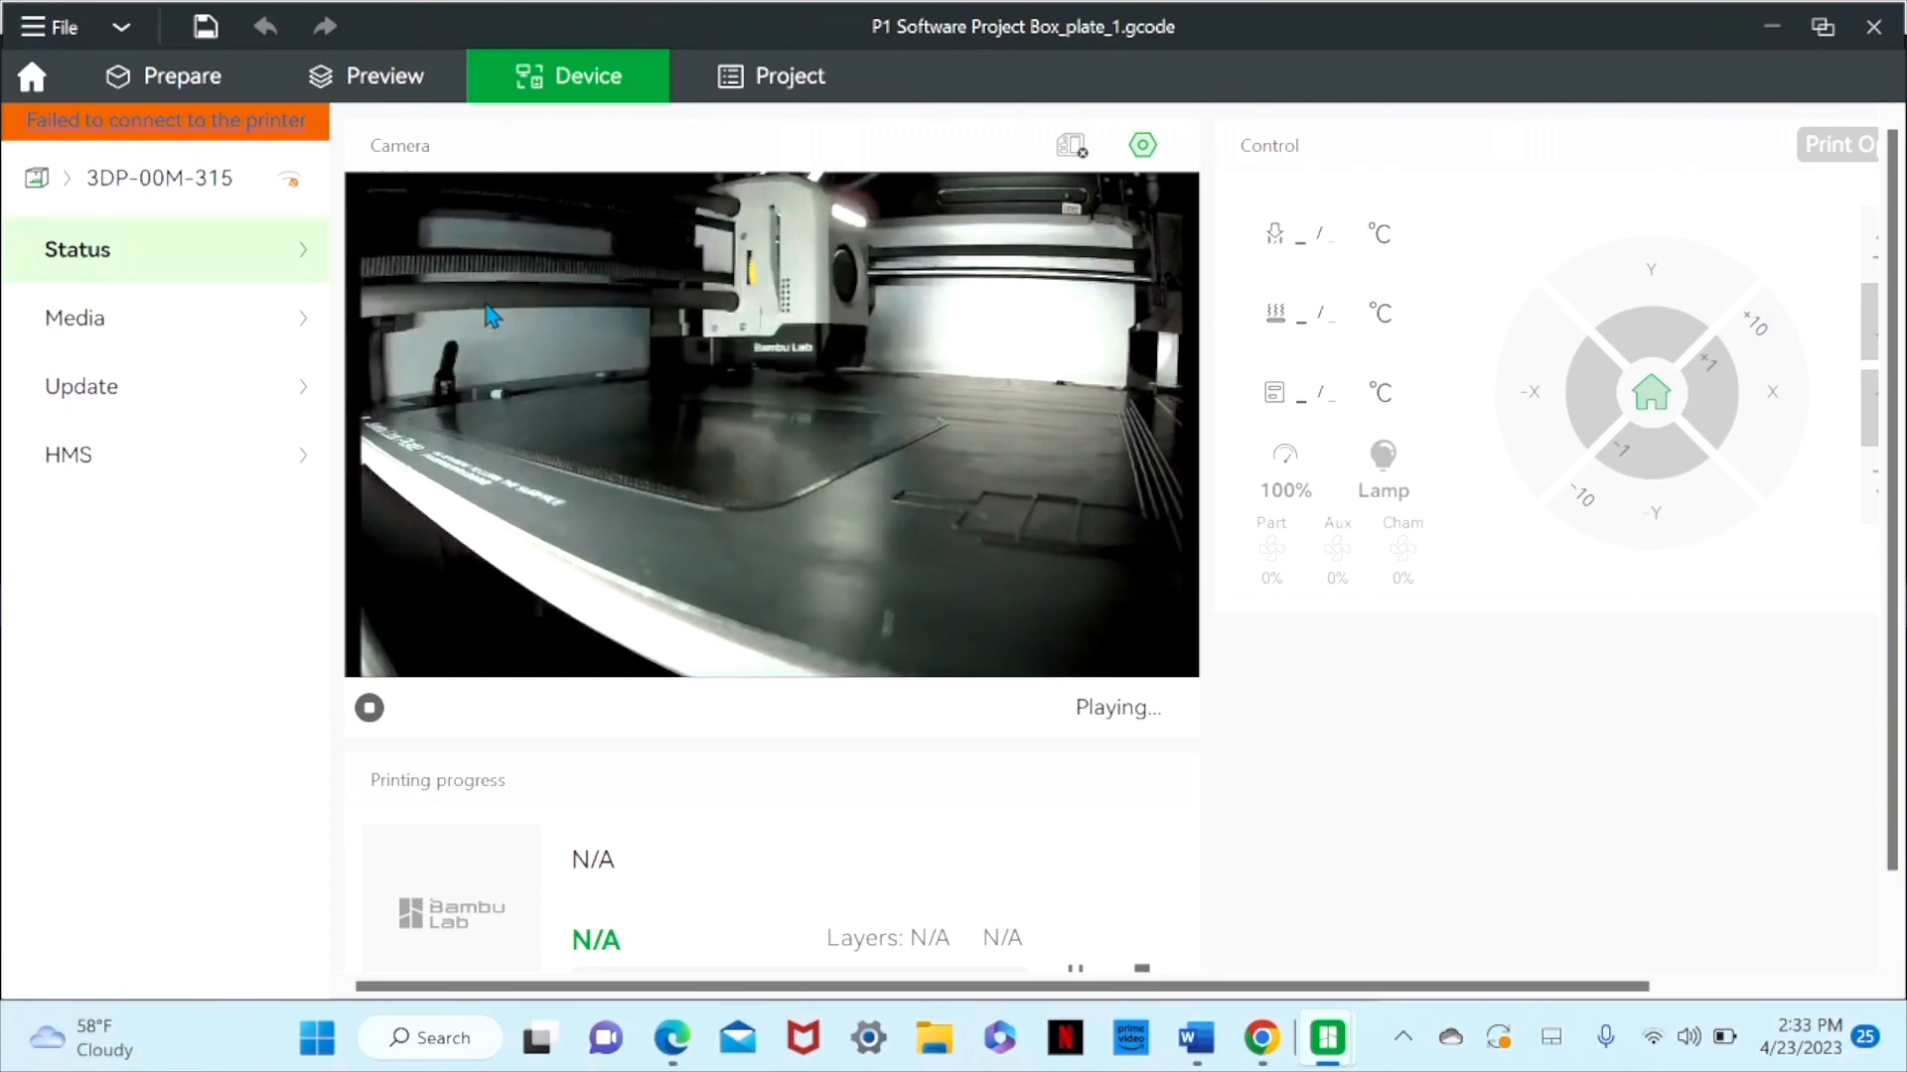
pyautogui.moveTo(689, 446)
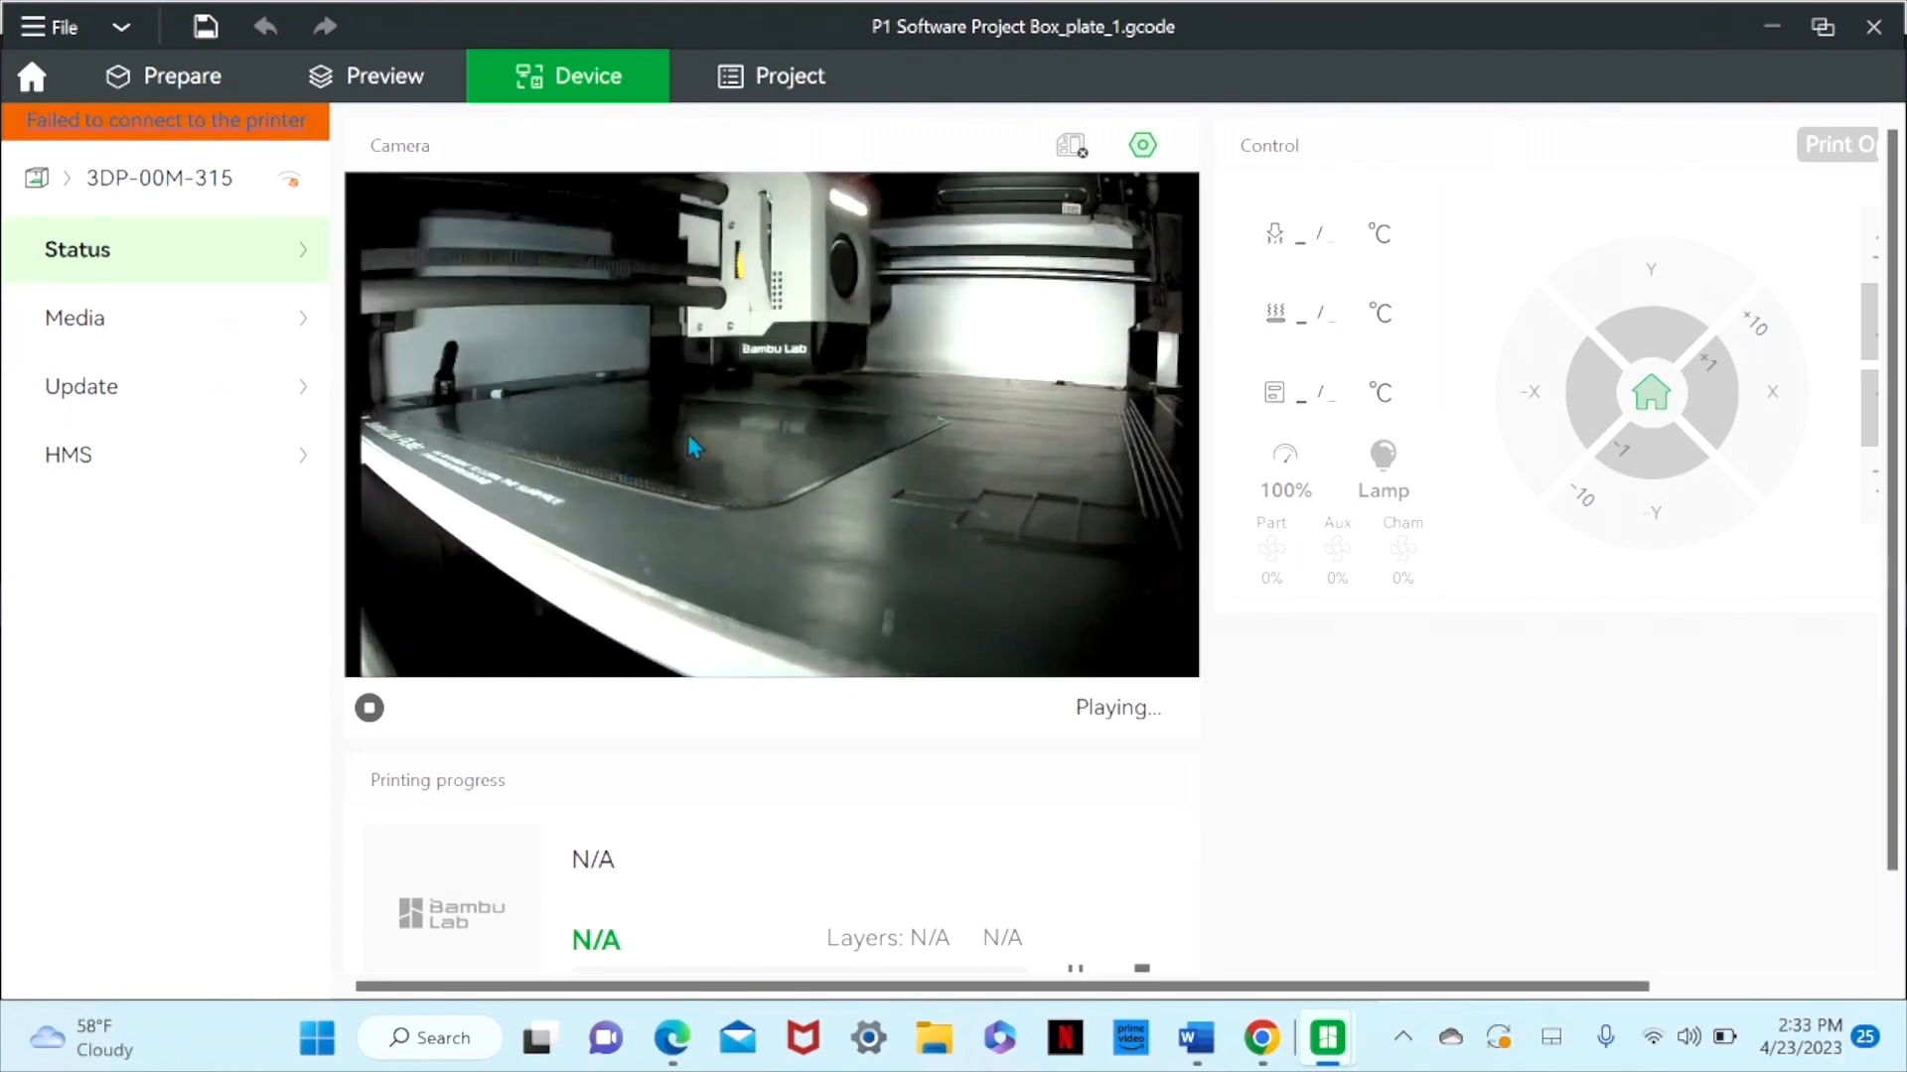
pyautogui.moveTo(790, 402)
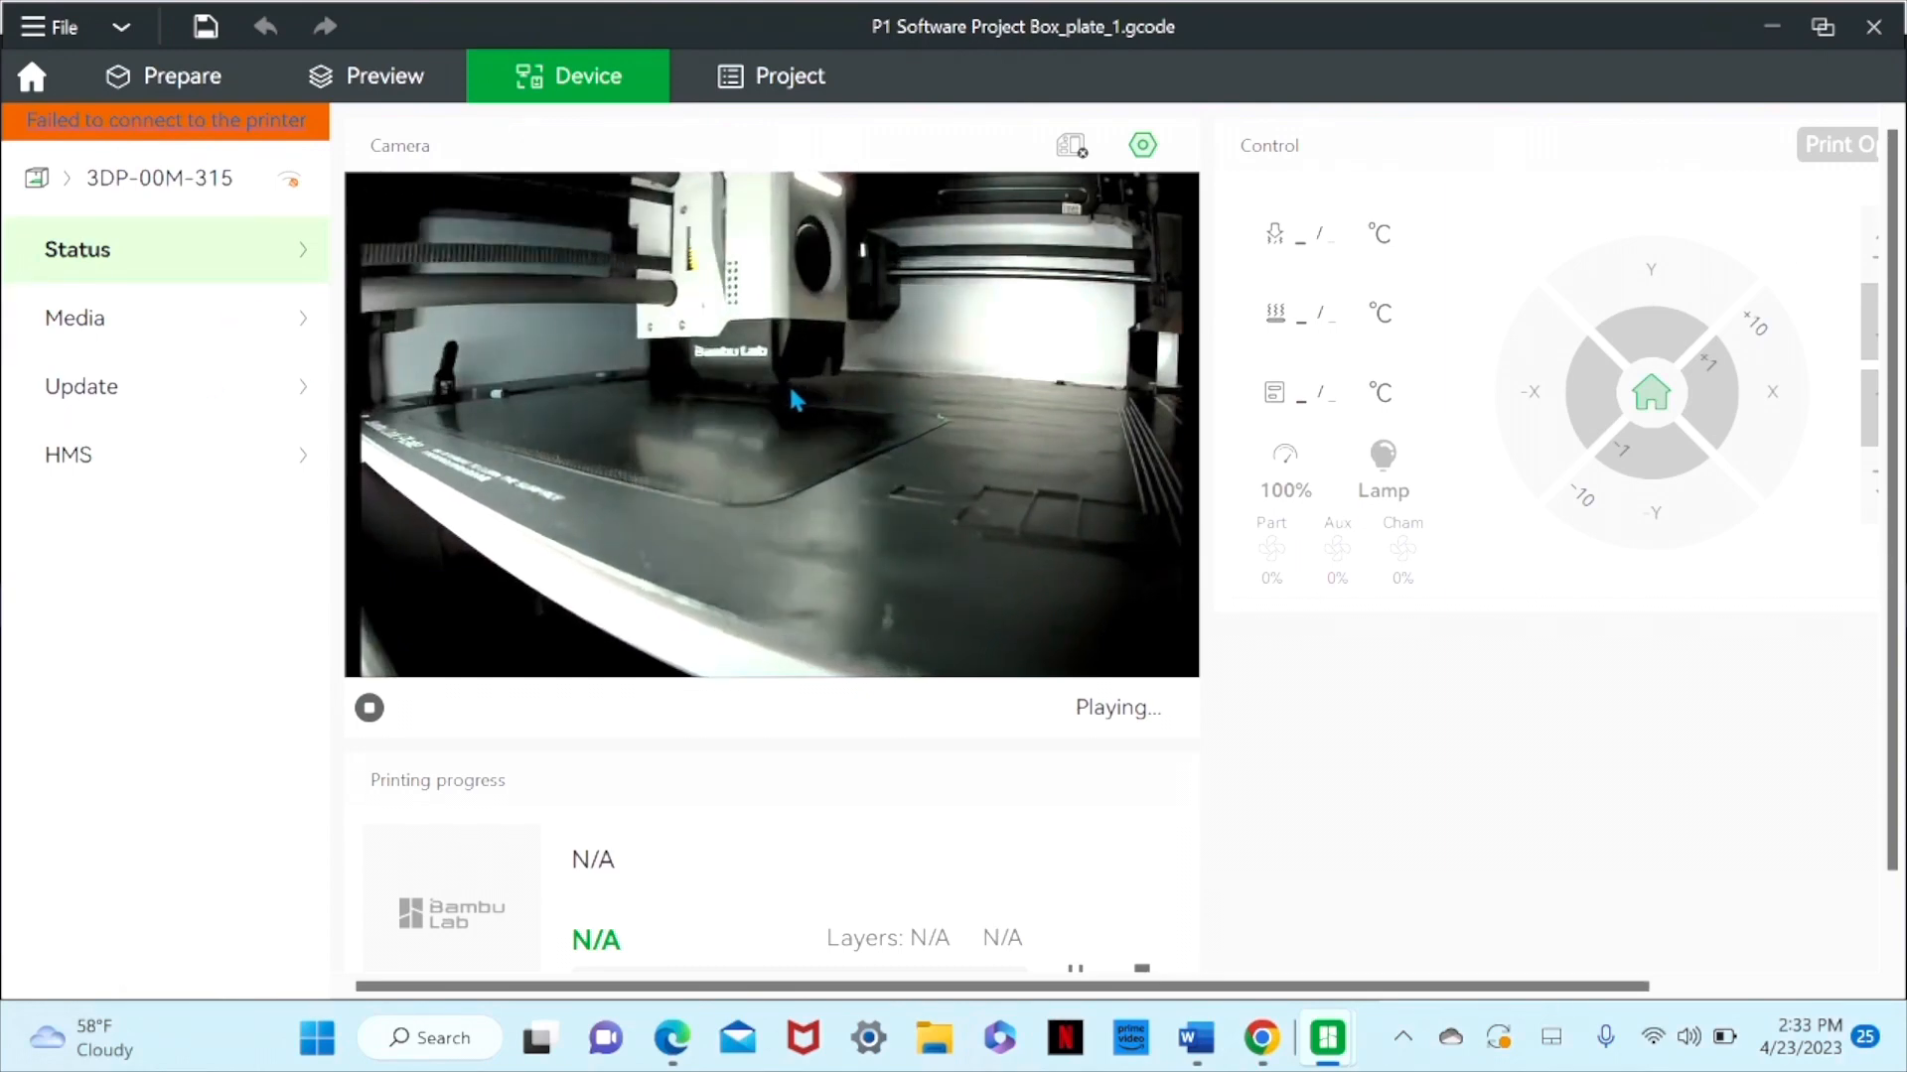
pyautogui.moveTo(973, 395)
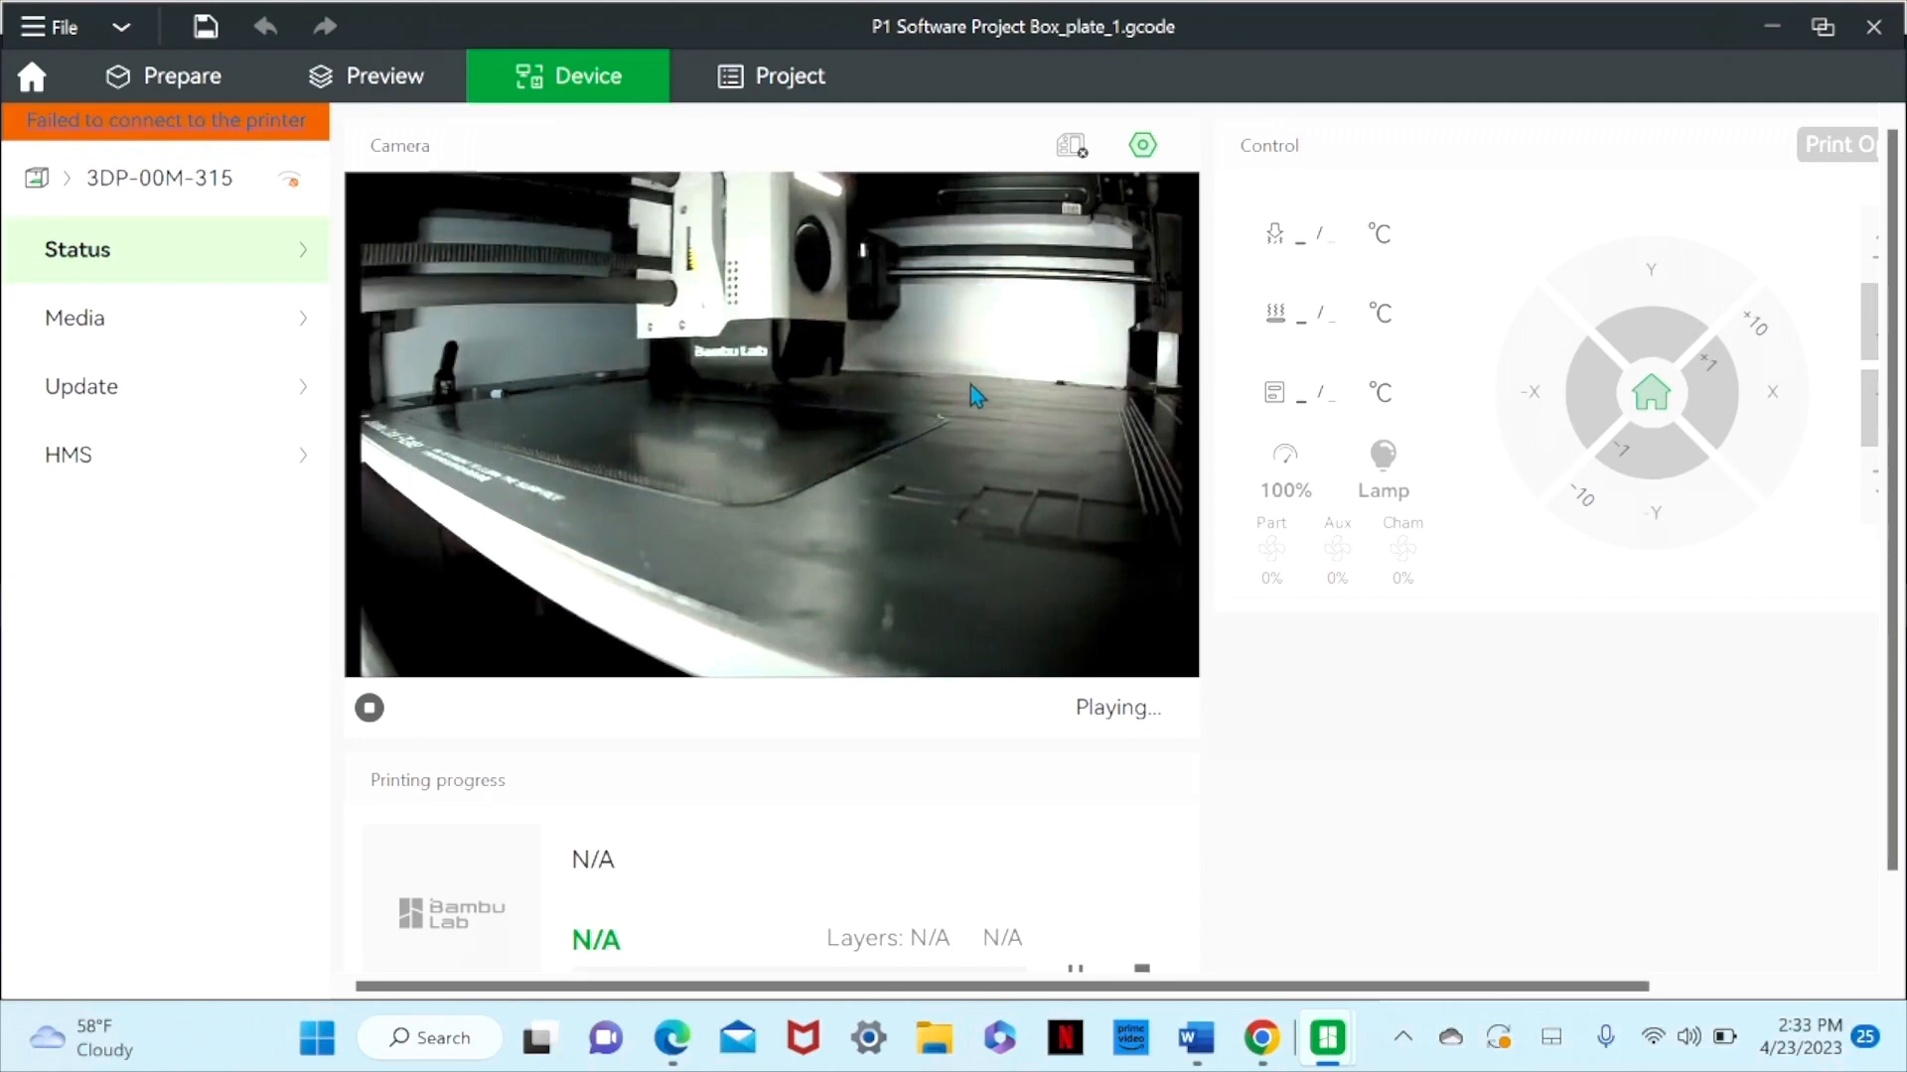
pyautogui.moveTo(957, 453)
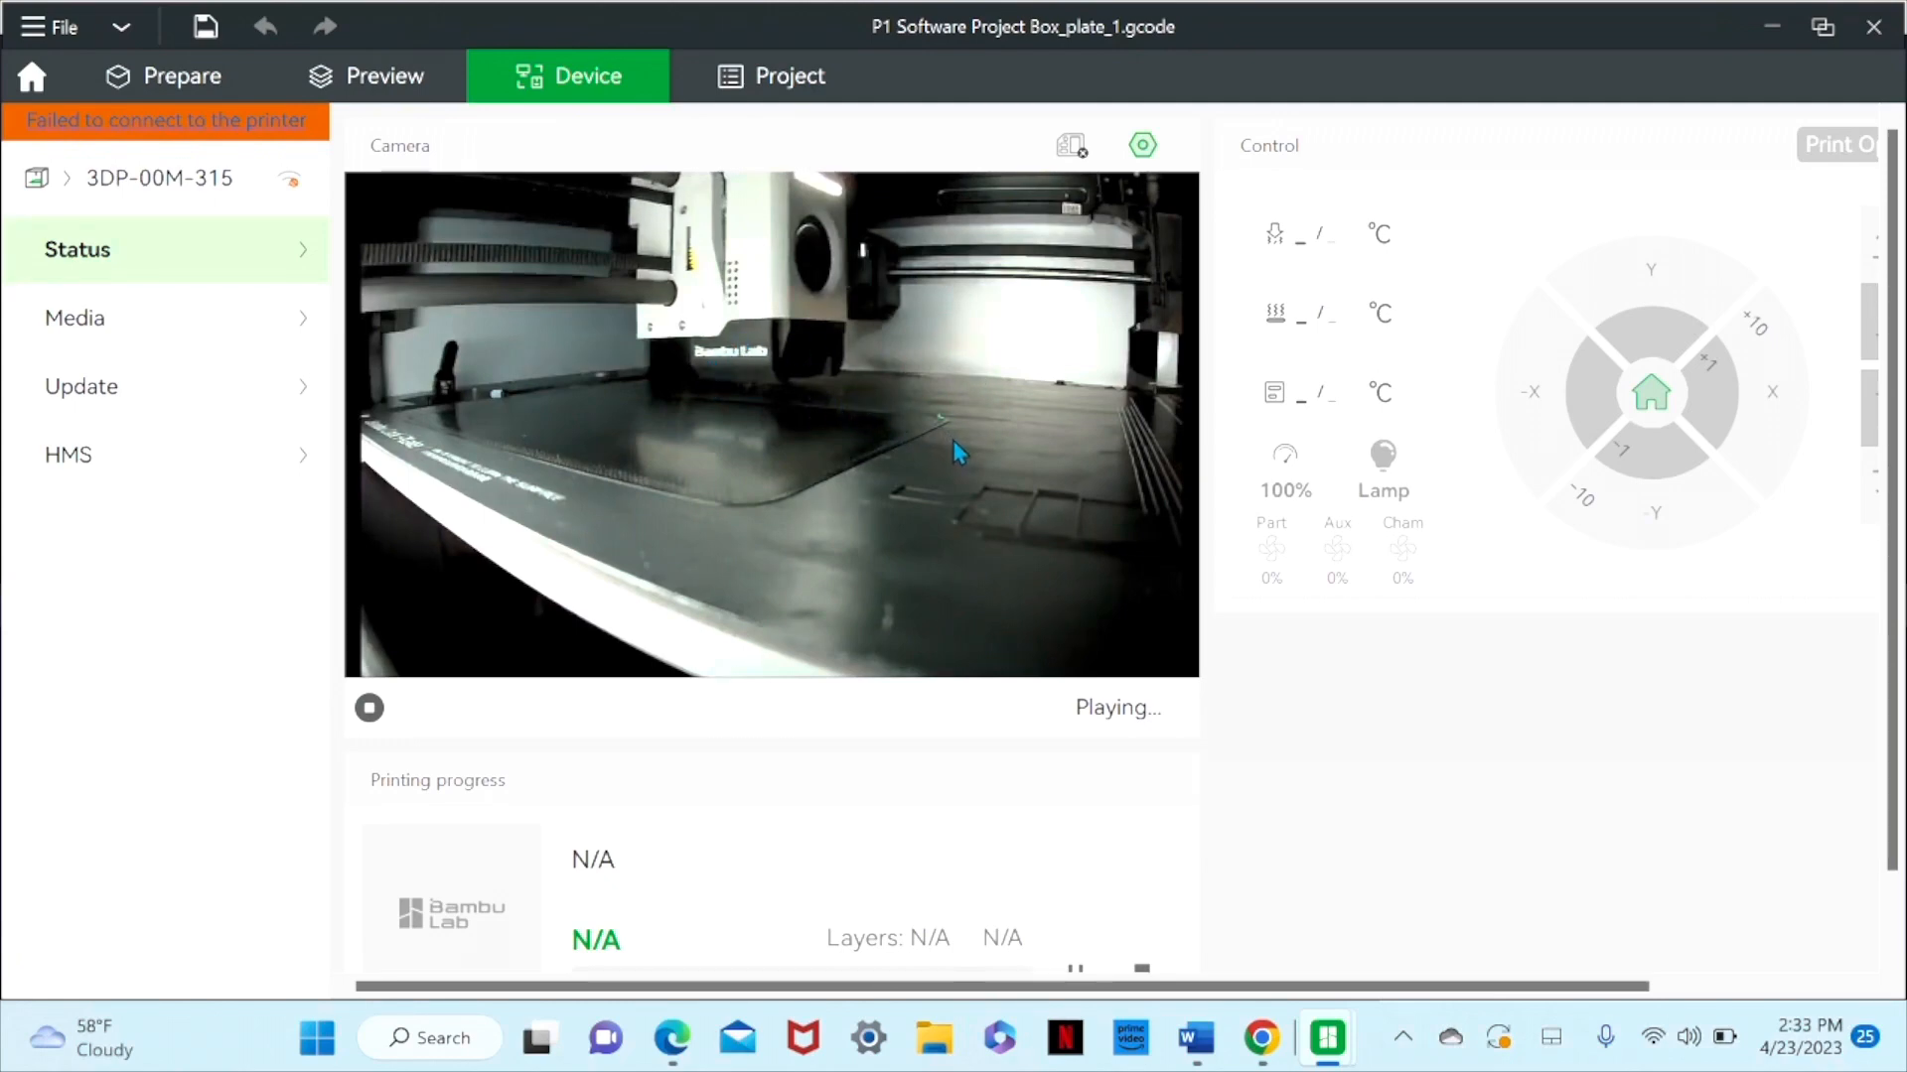